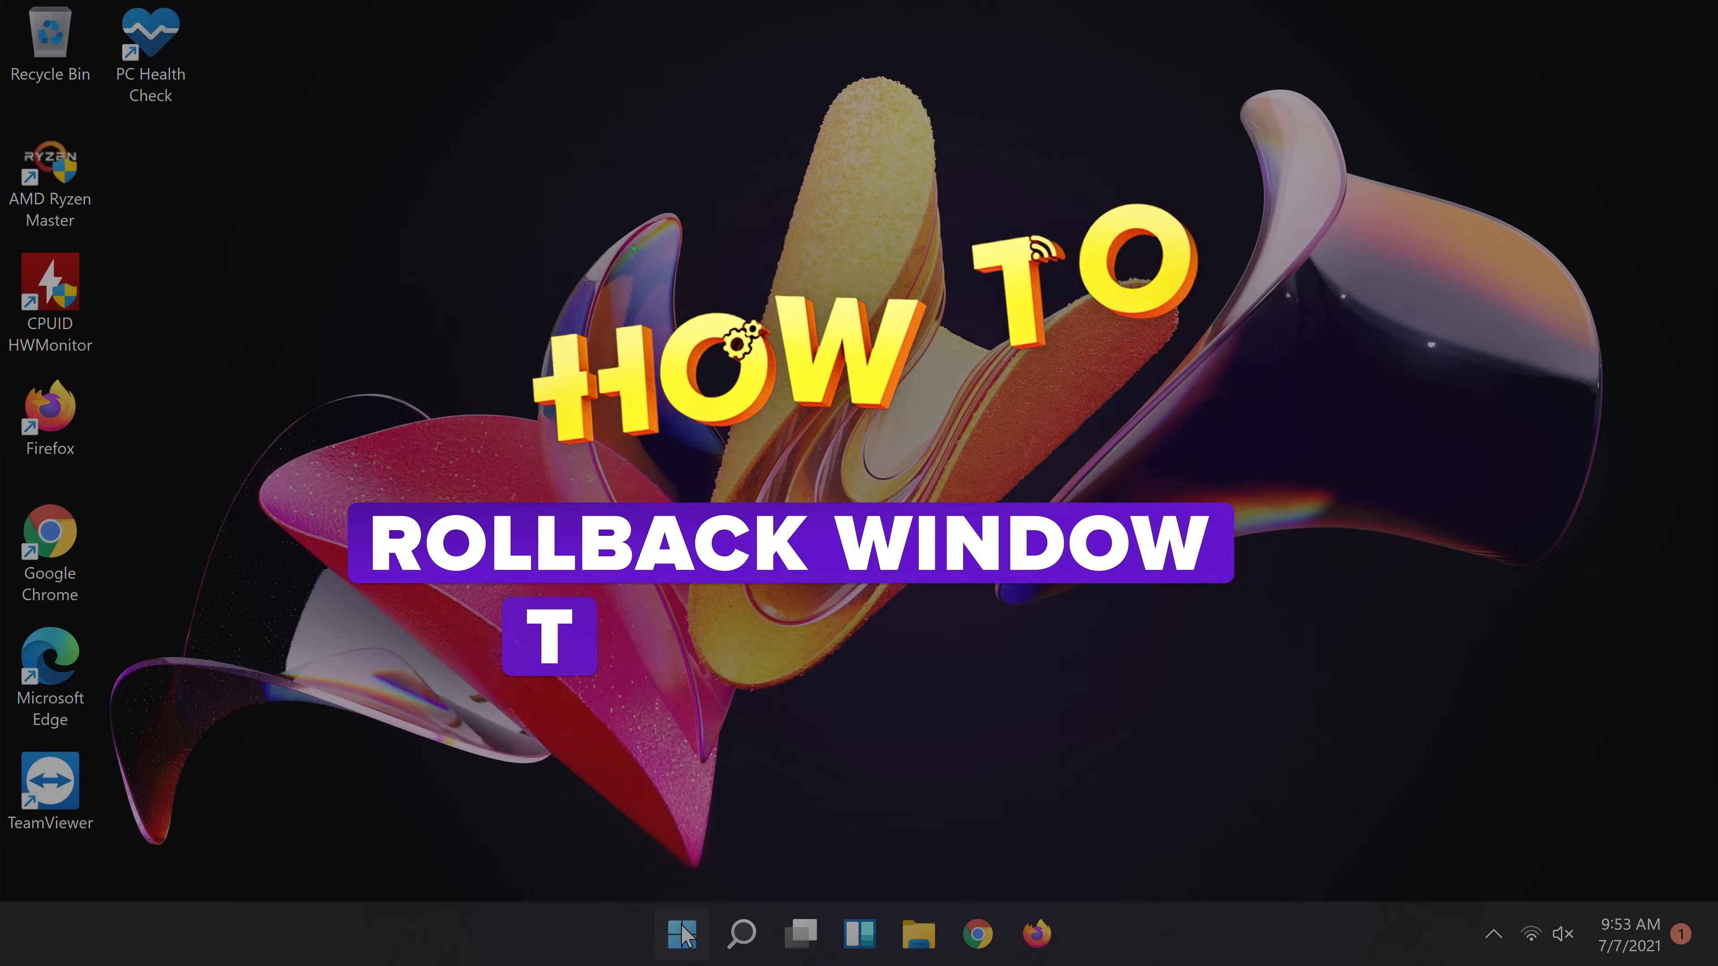
- Browse the Start menu's pinned apps and recommended files on the Windows 11 desktop
left_click(680, 934)
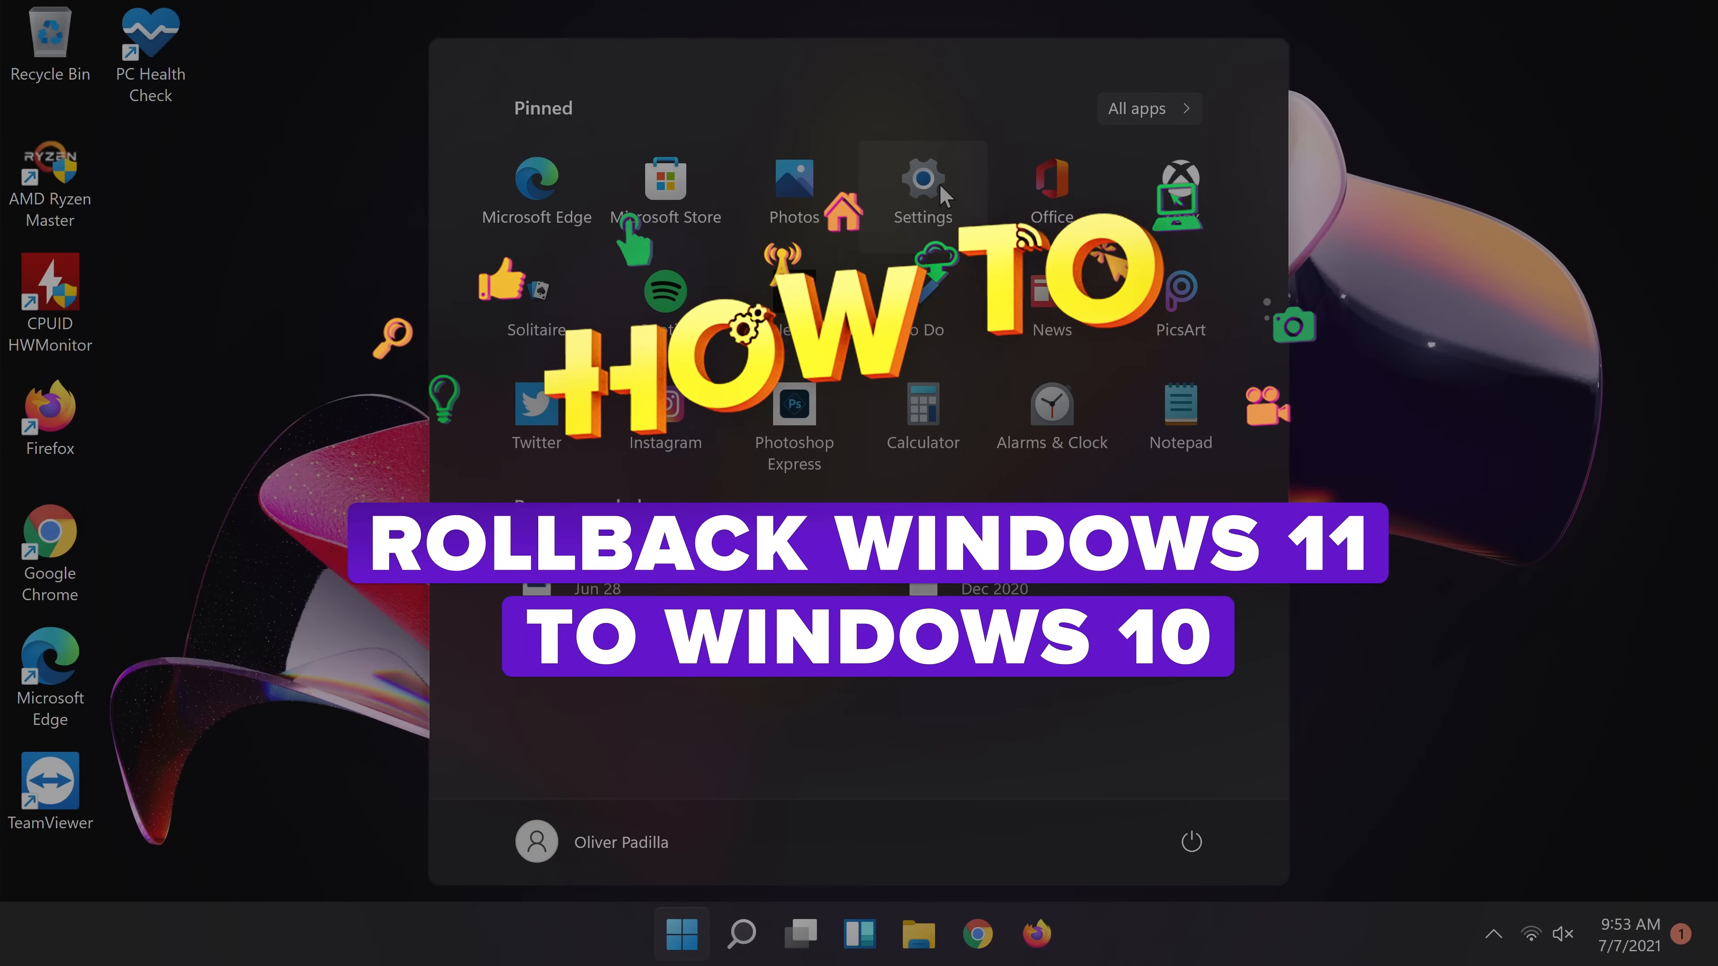
left_click(922, 180)
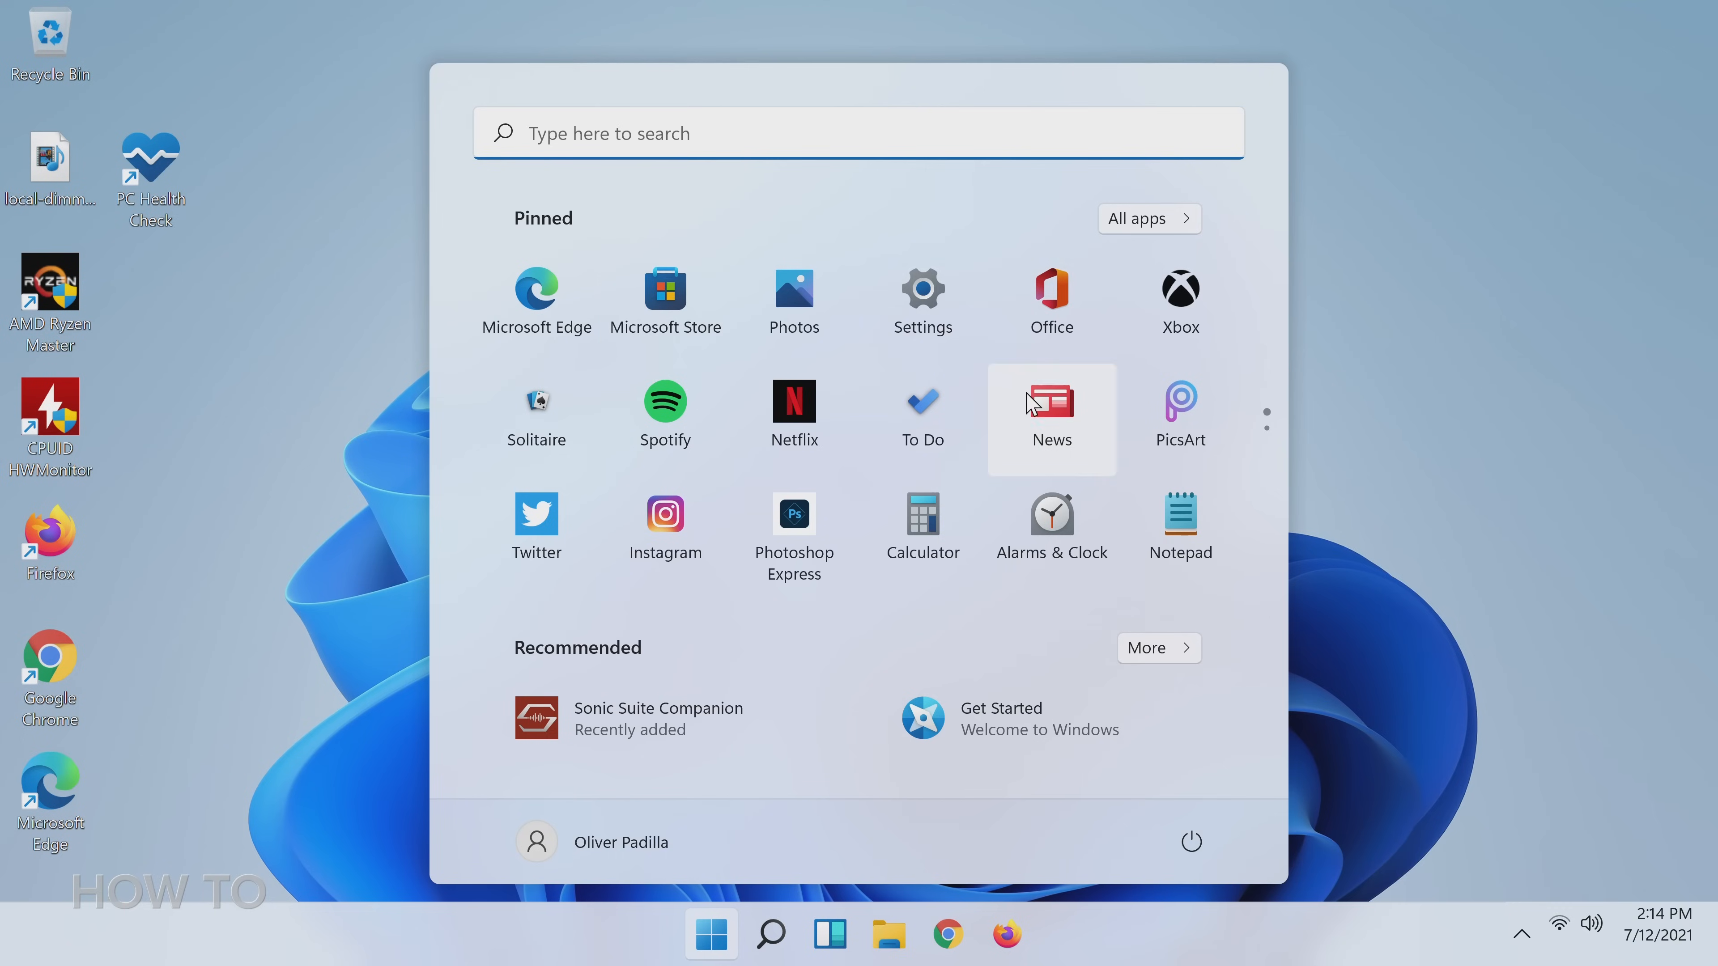
left_click(1049, 397)
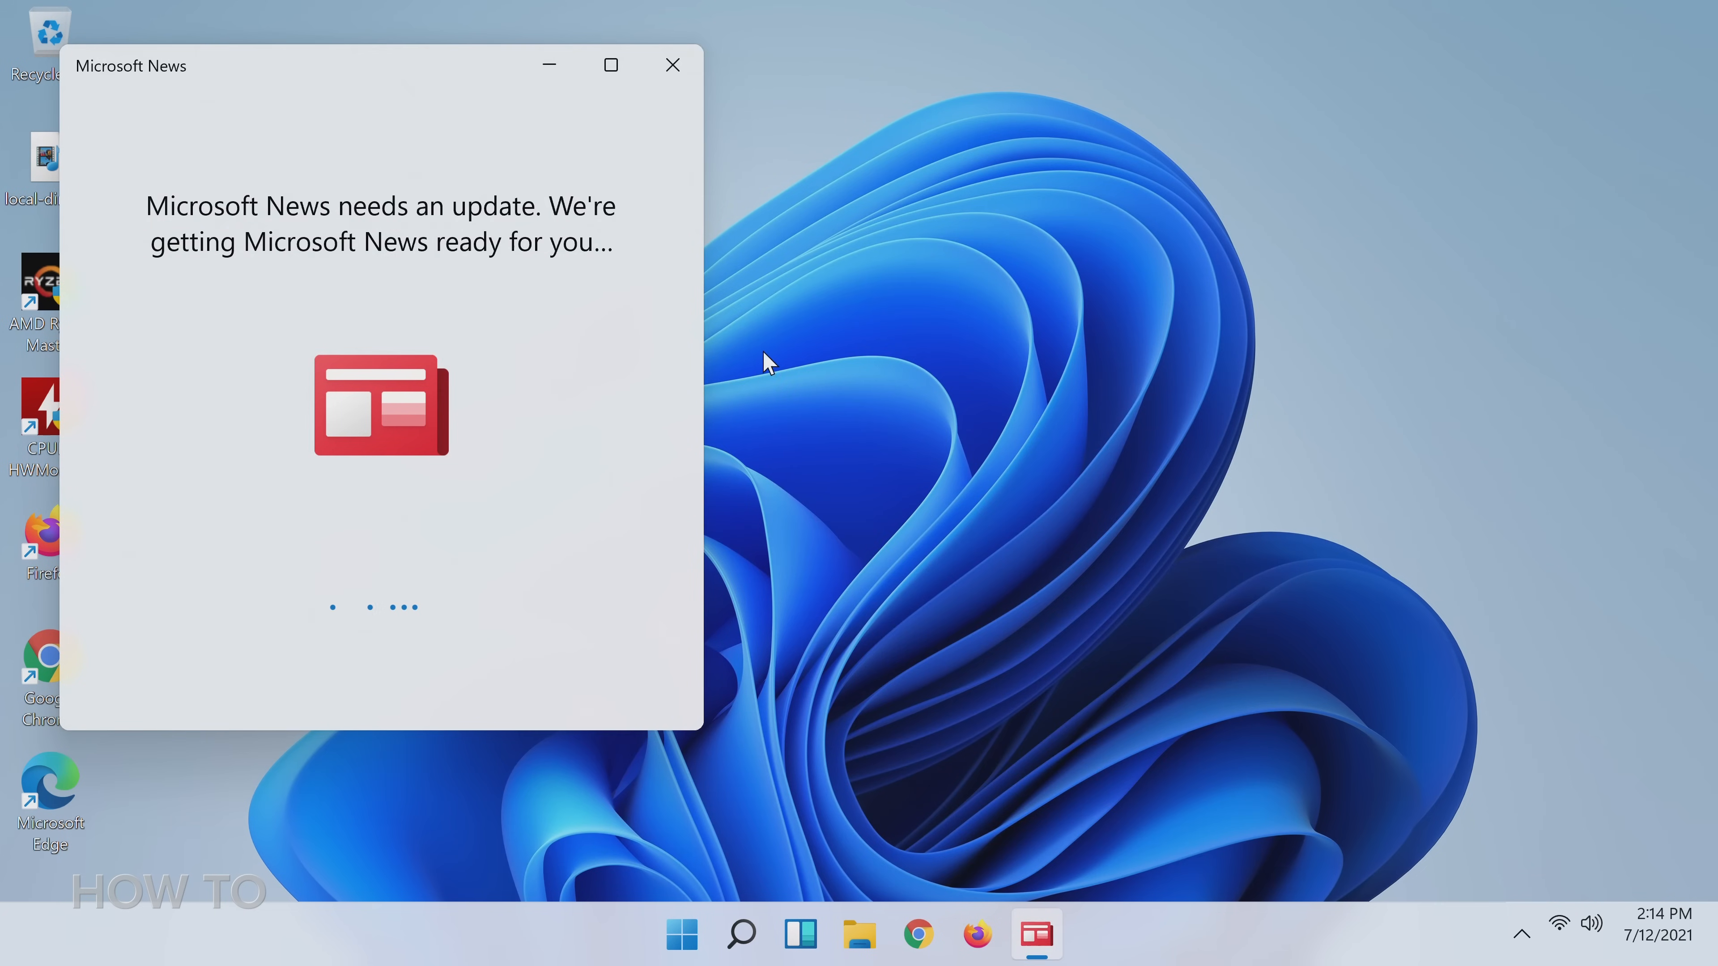
left_click(680, 934)
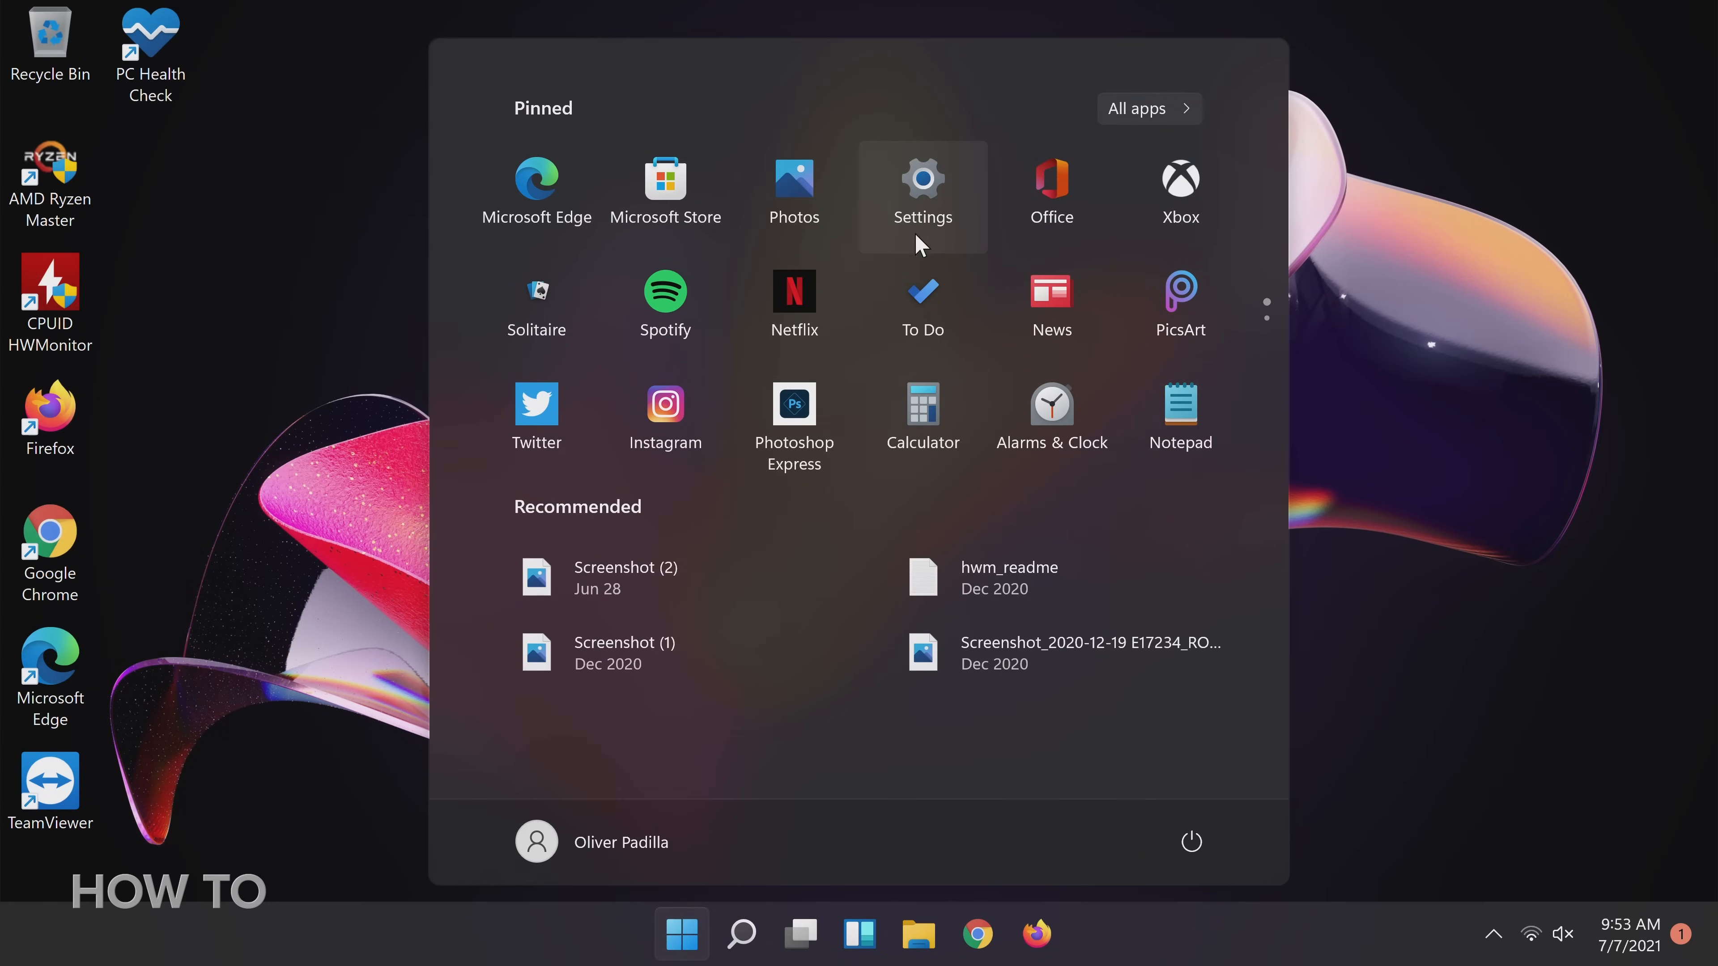
- Go to Windows Update's advanced options and reveal the Recovery entry
left_click(921, 181)
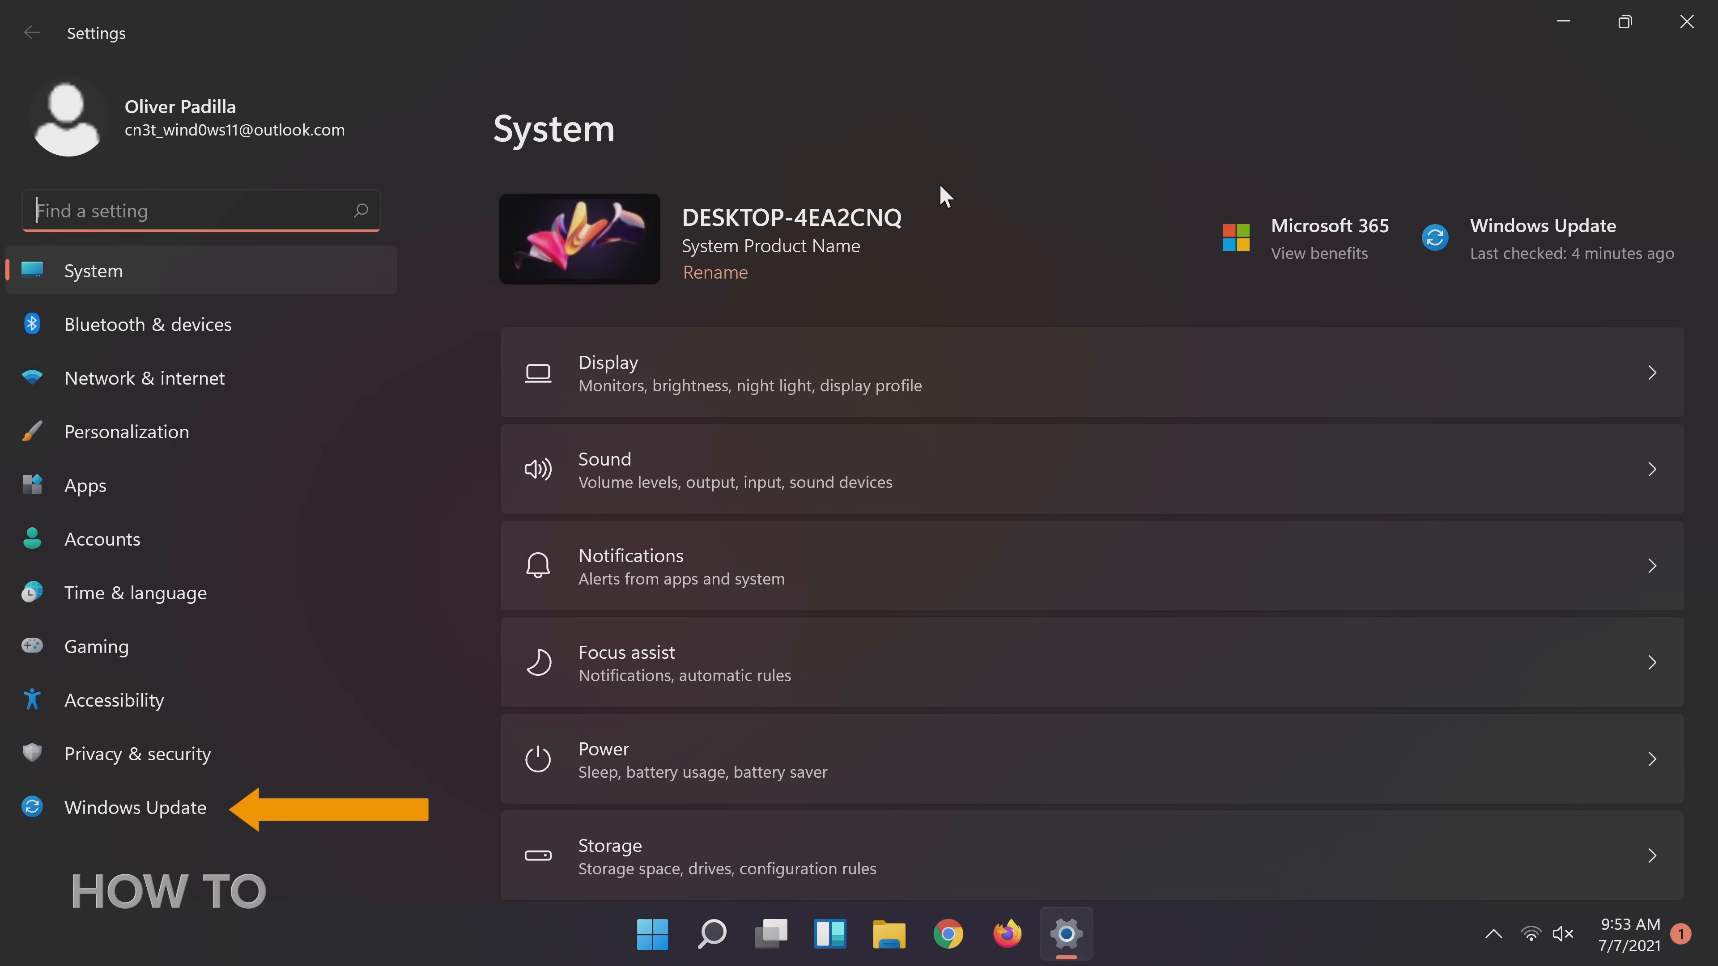
mouse_move(206, 753)
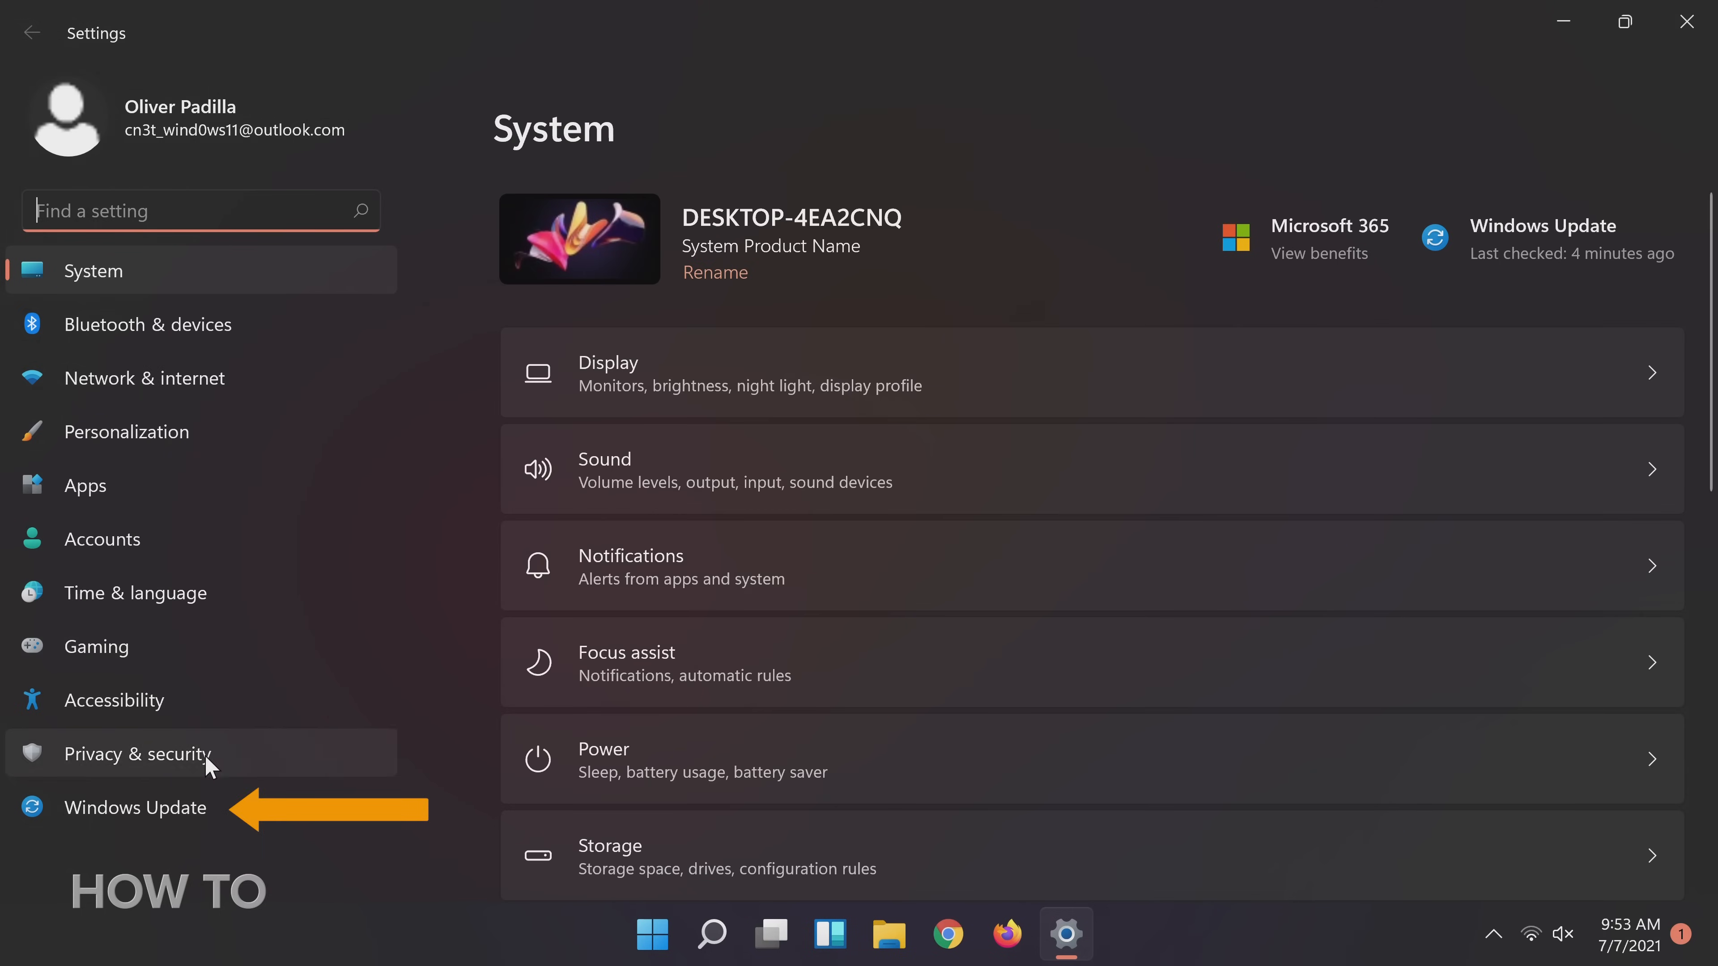
left_click(136, 807)
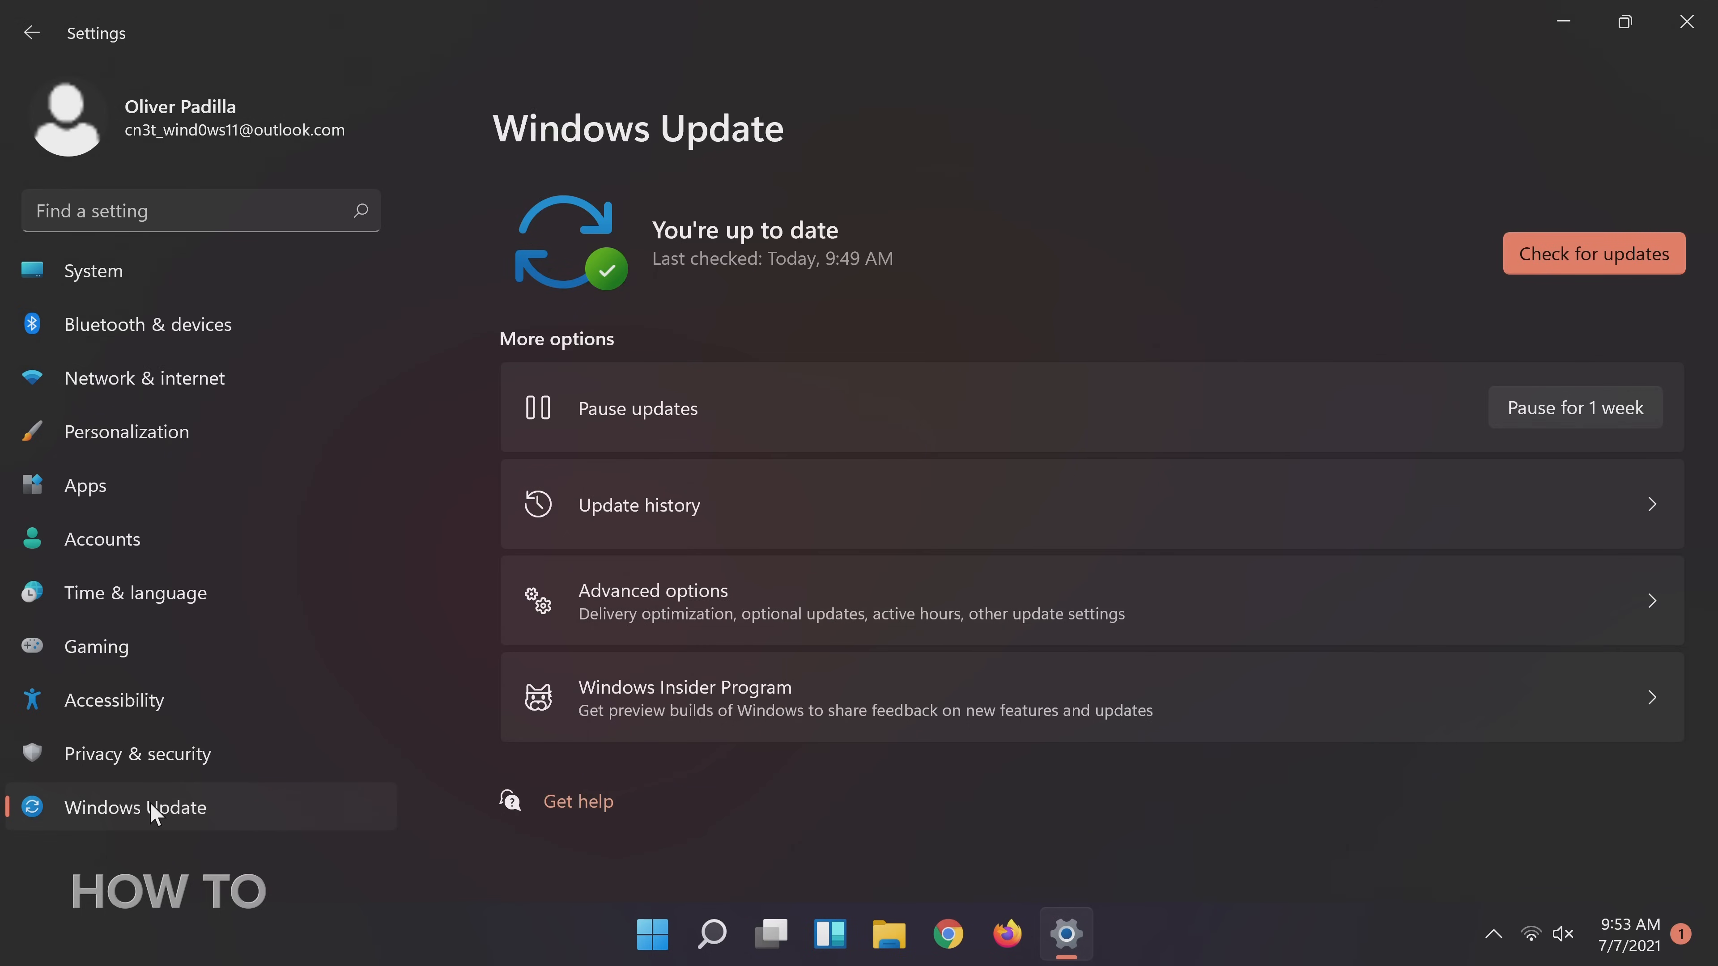
mouse_move(1269, 617)
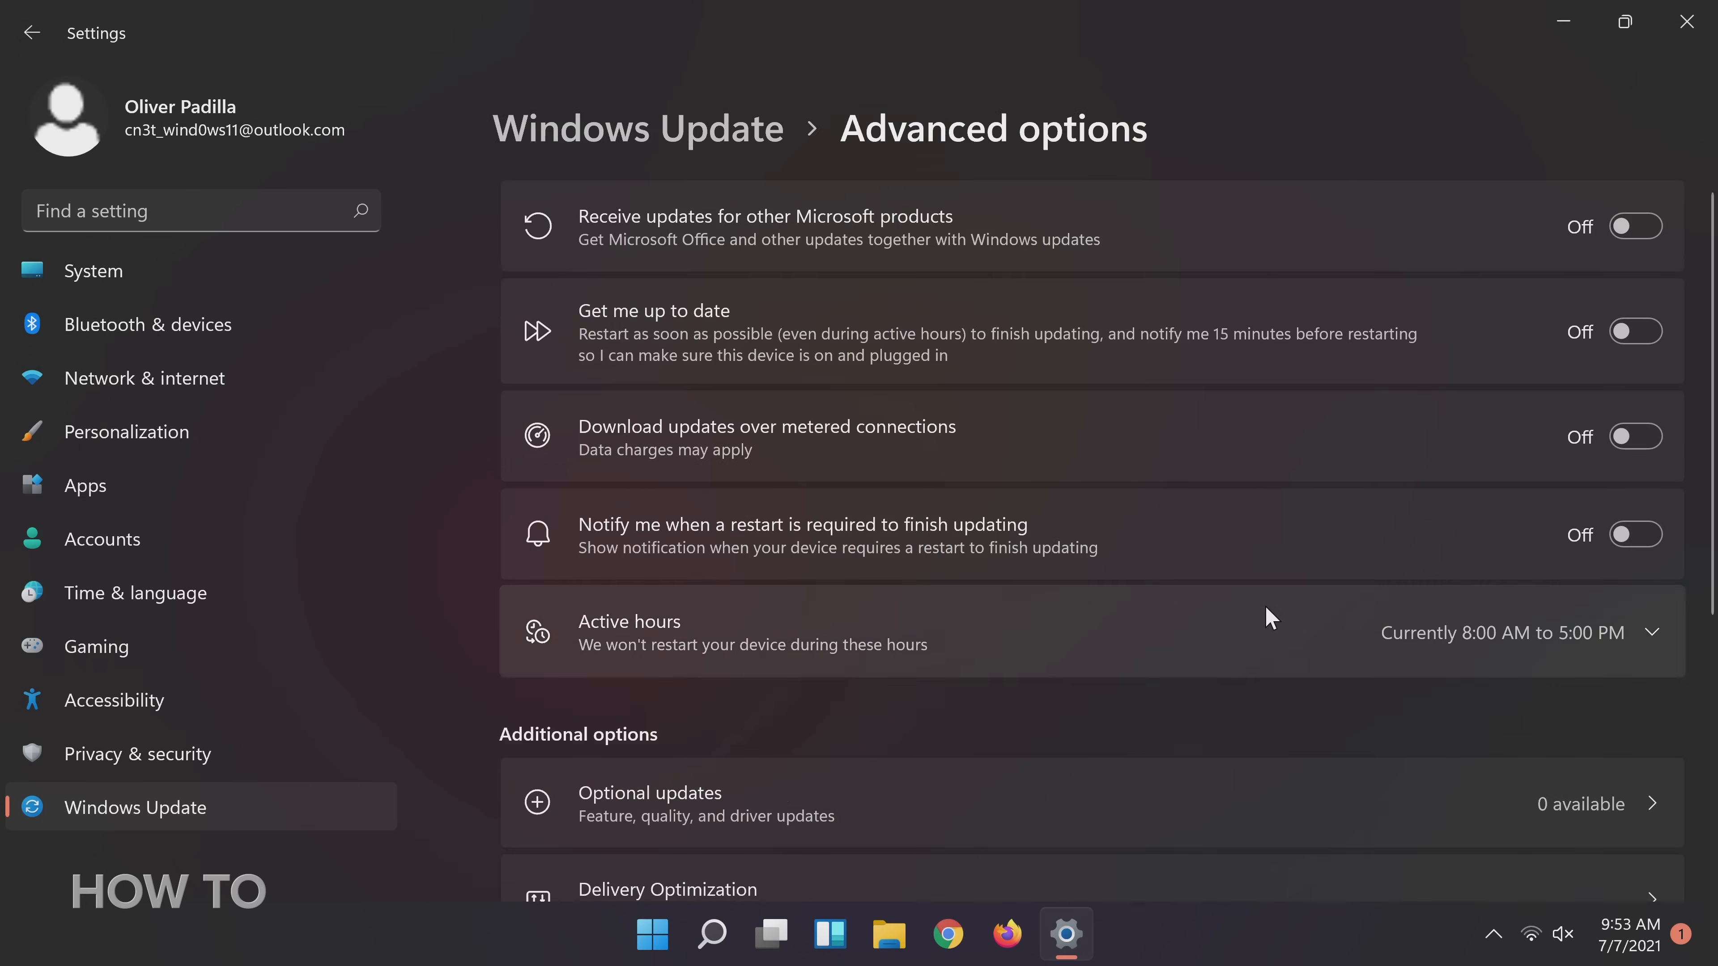
scroll("down", 3)
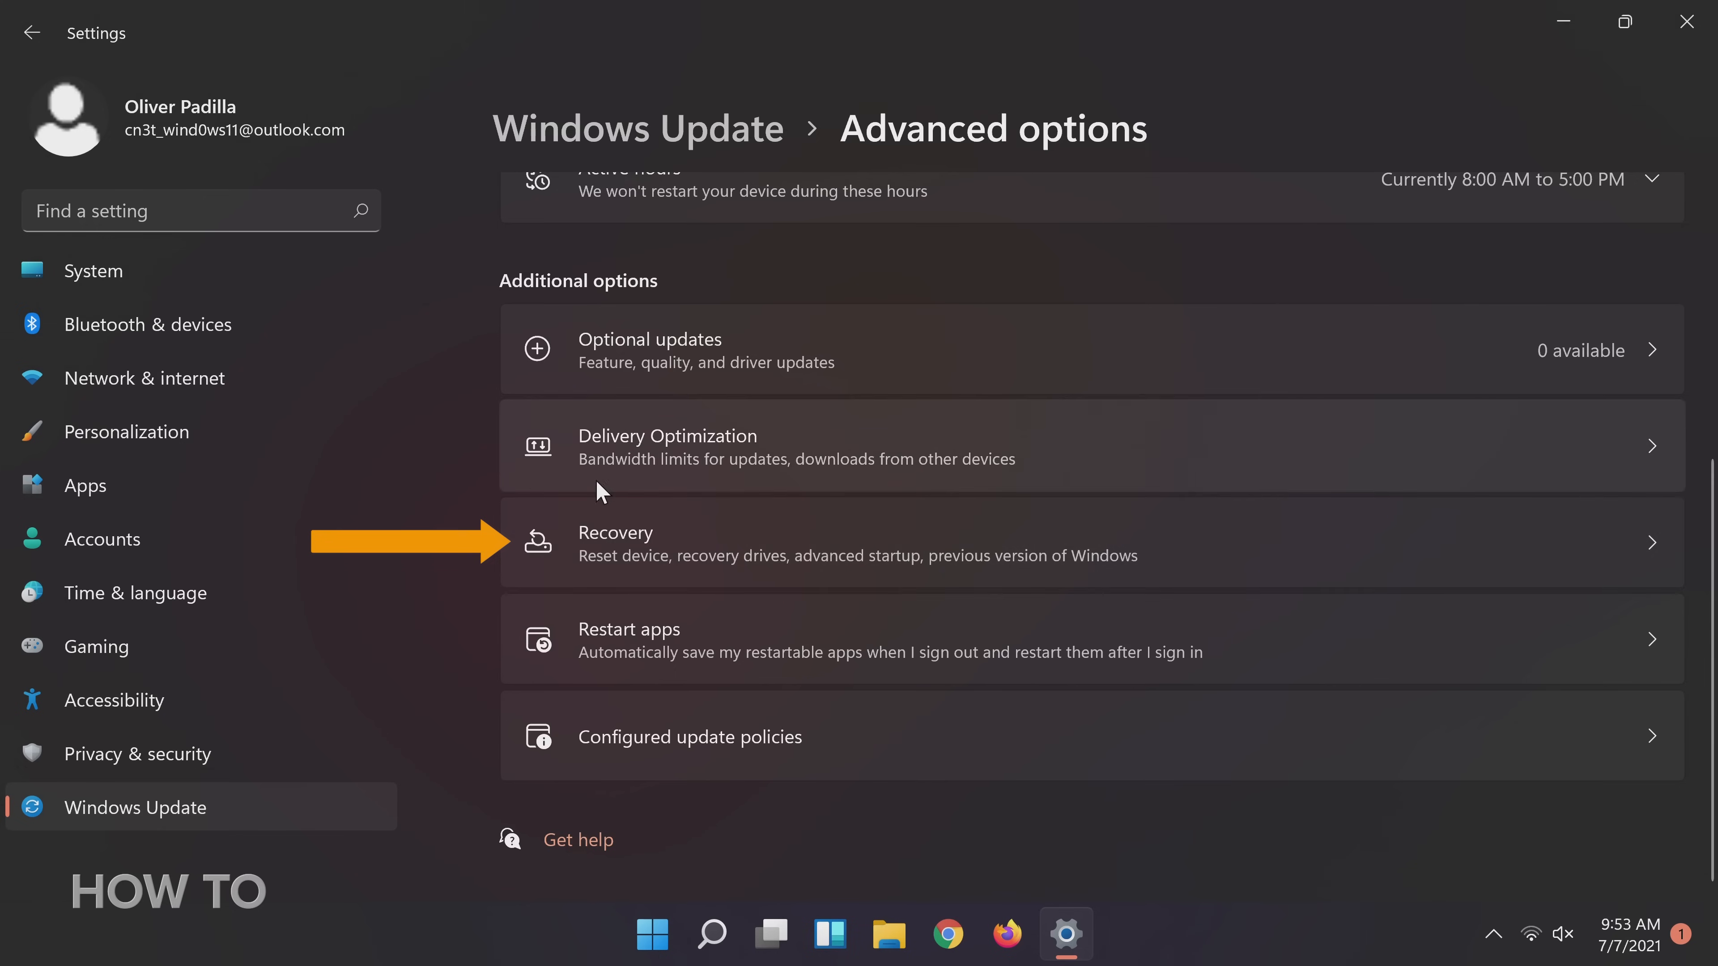
mouse_move(750, 572)
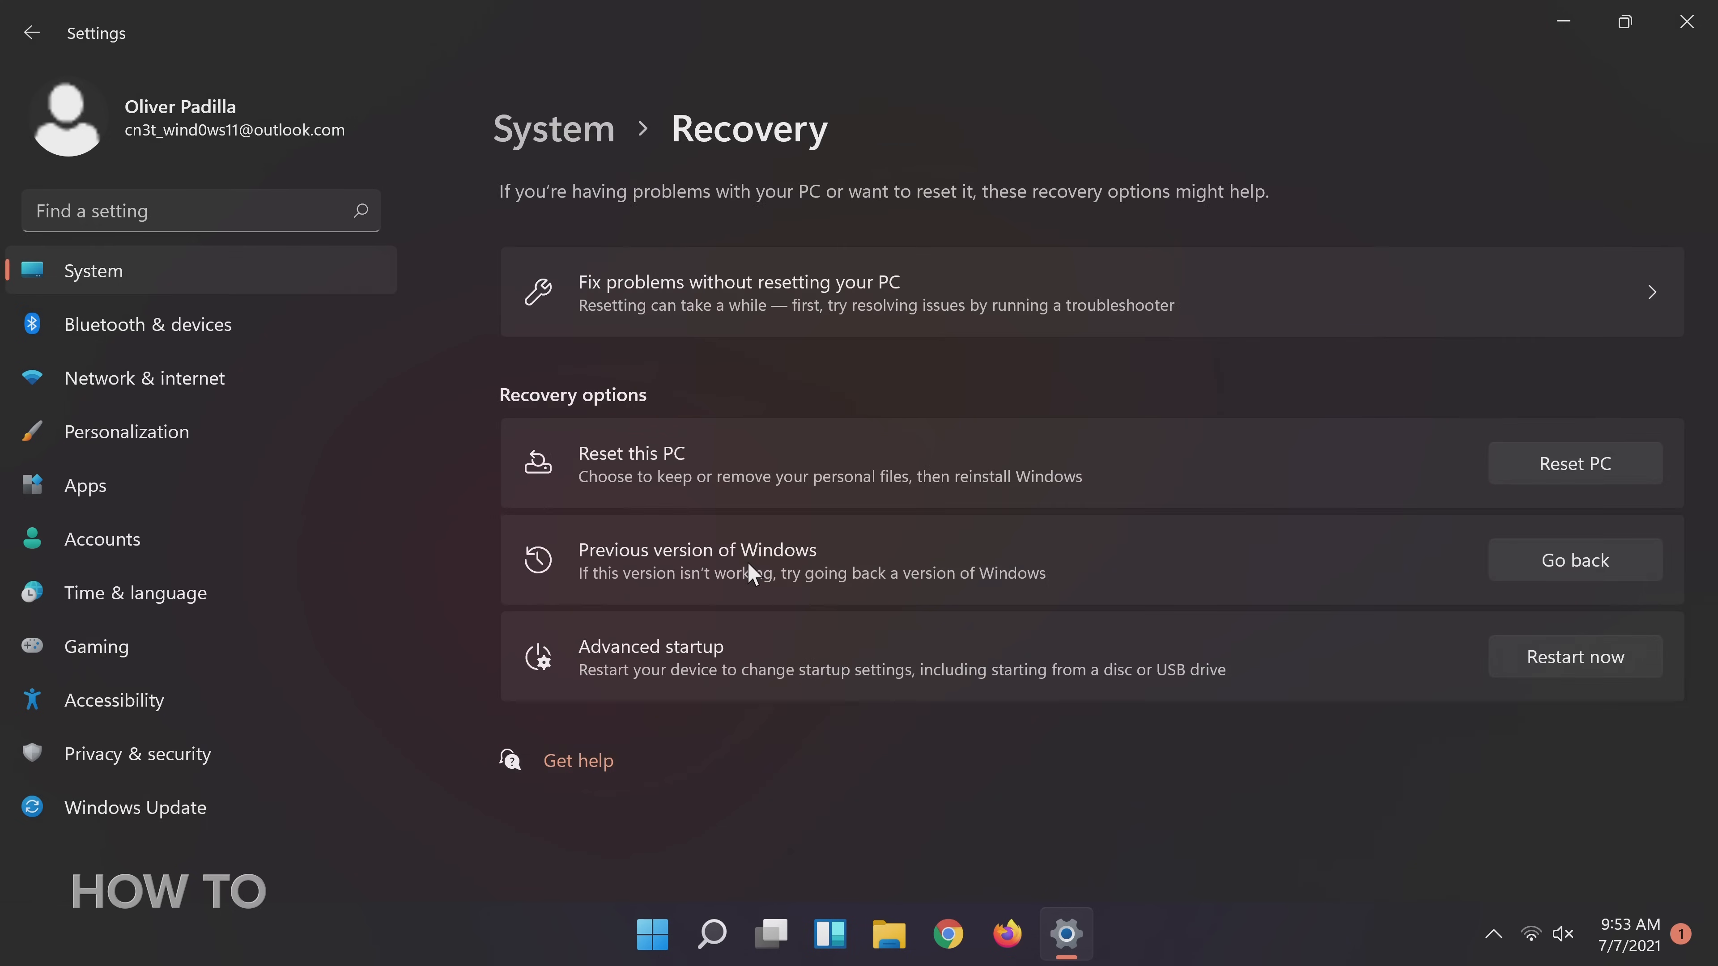
mouse_move(483, 566)
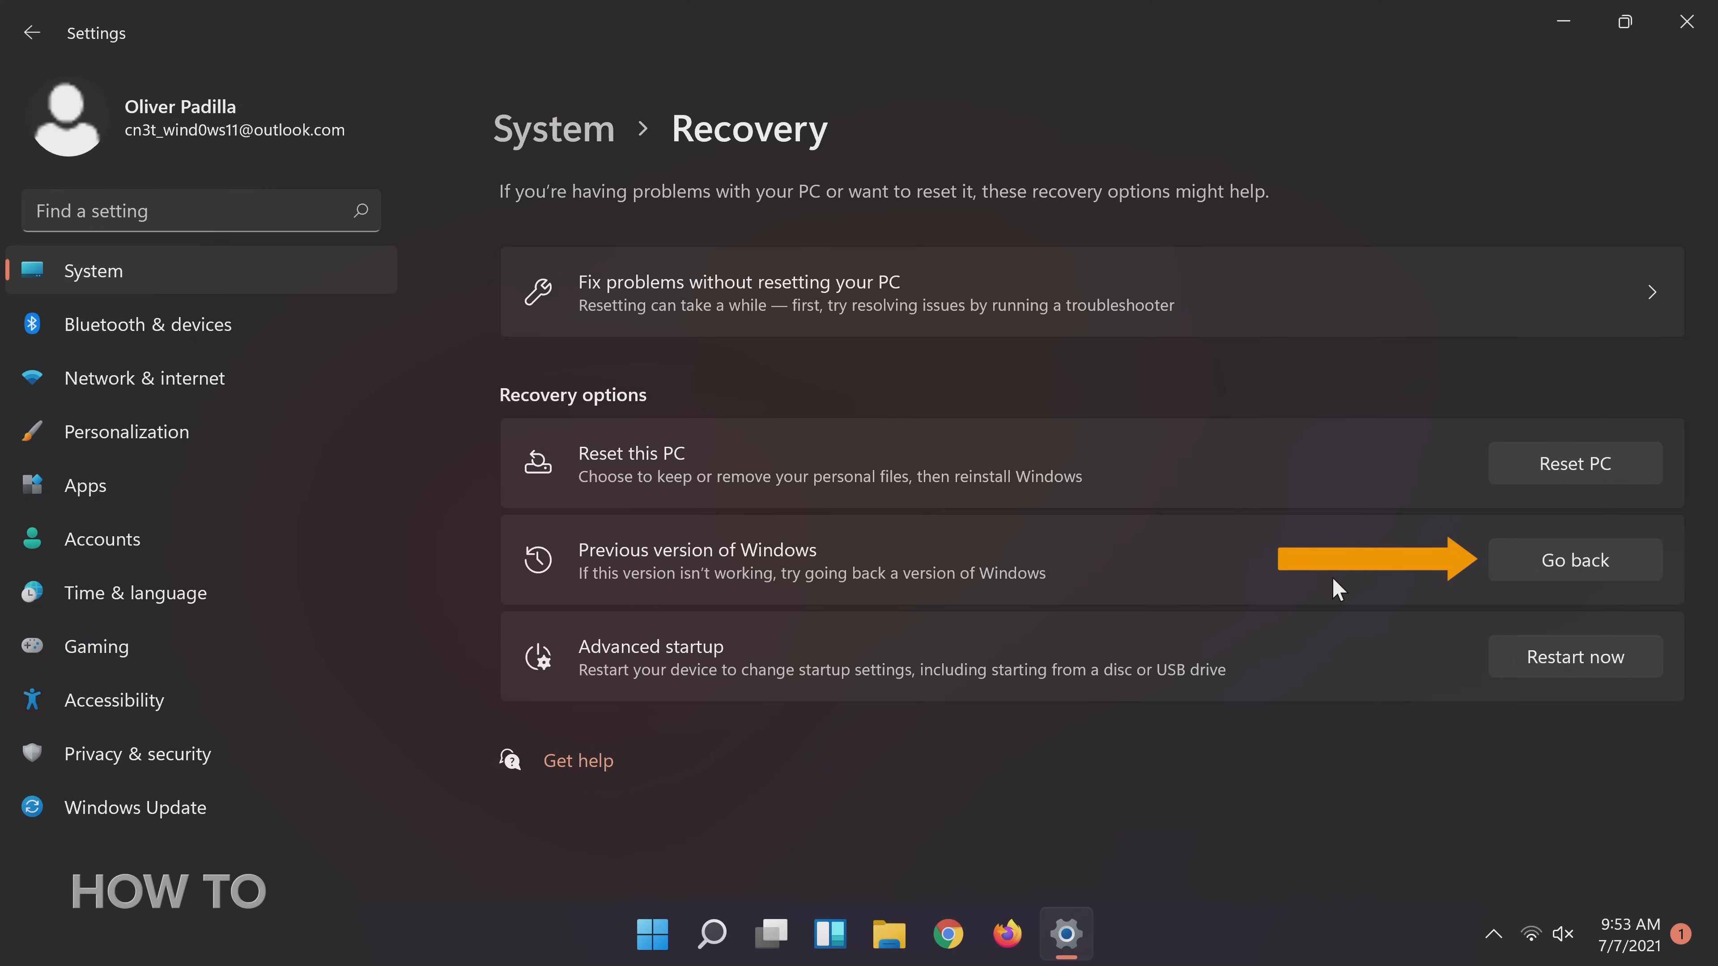
left_click(1574, 560)
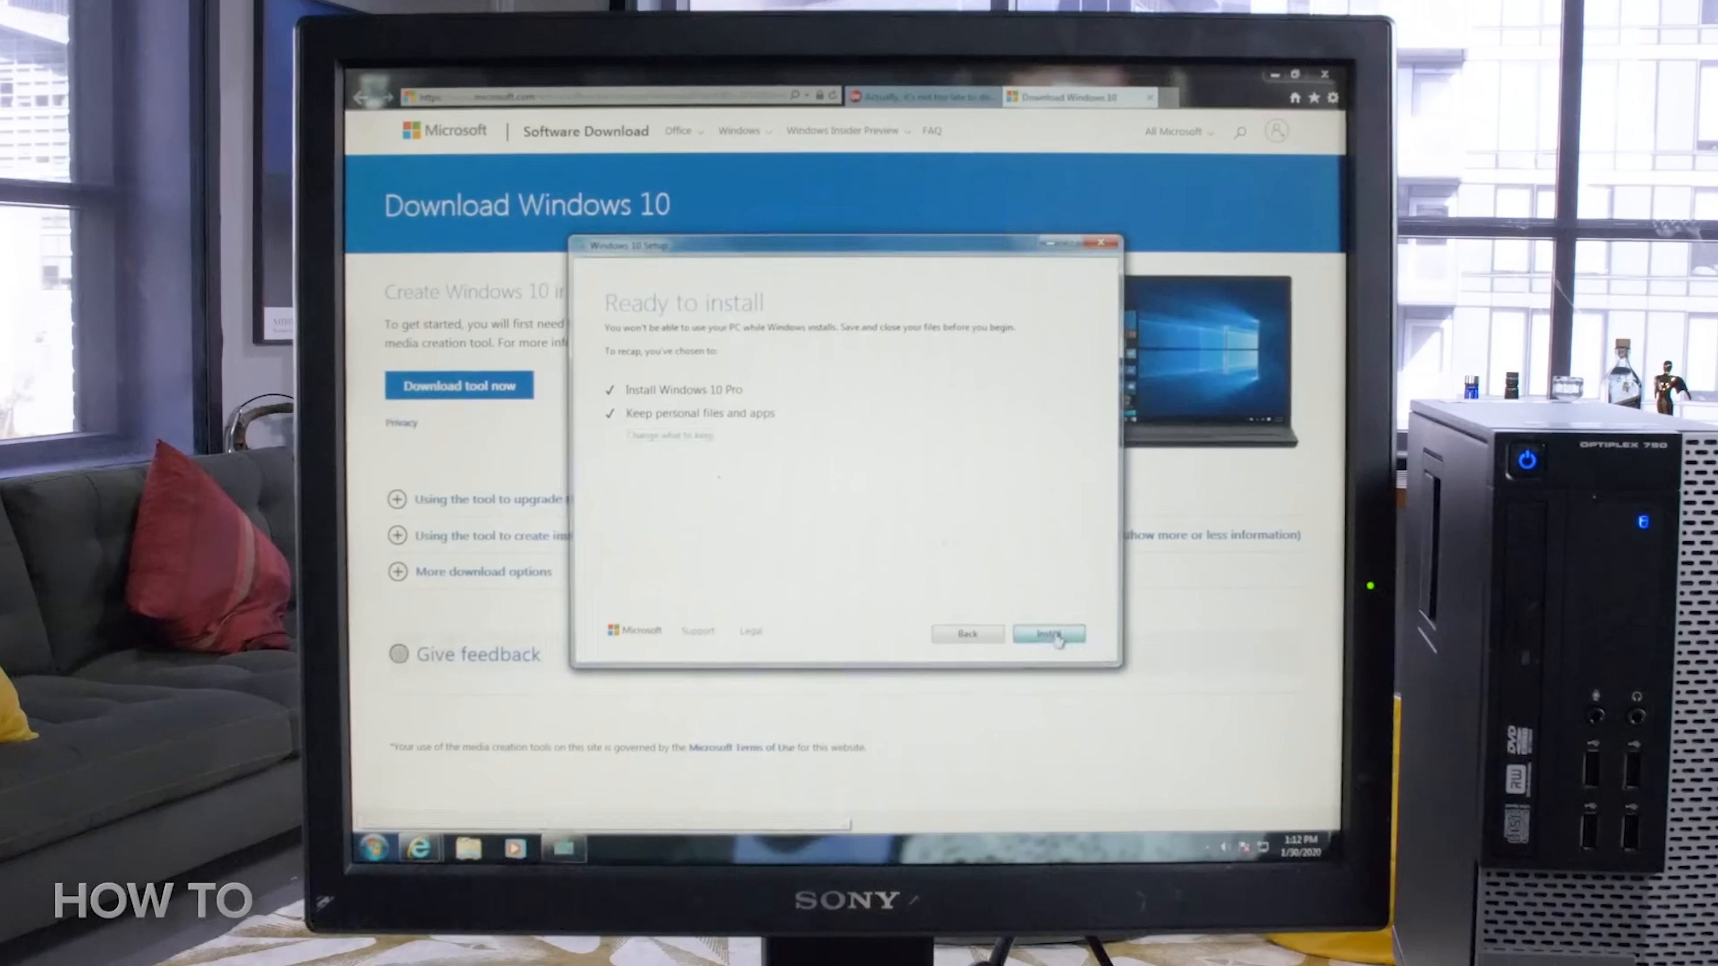
left_click(1048, 634)
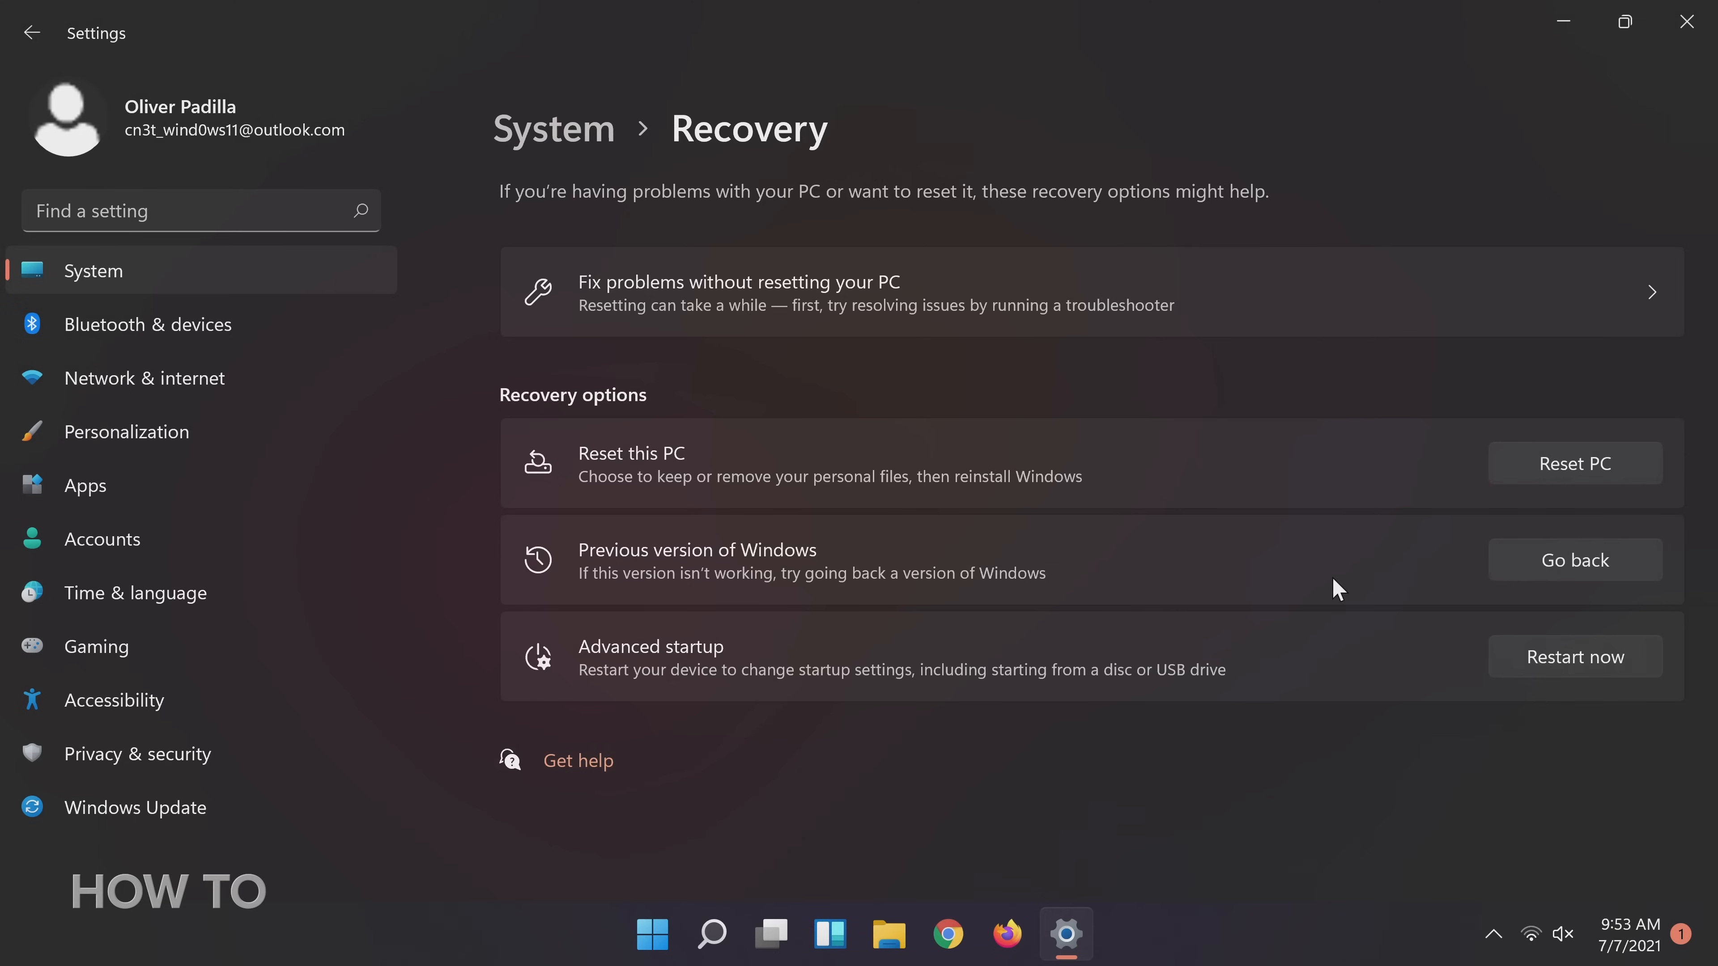
- Begin Go back and choose 'Earlier builds seemed more reliable' as the reason
left_click(1575, 560)
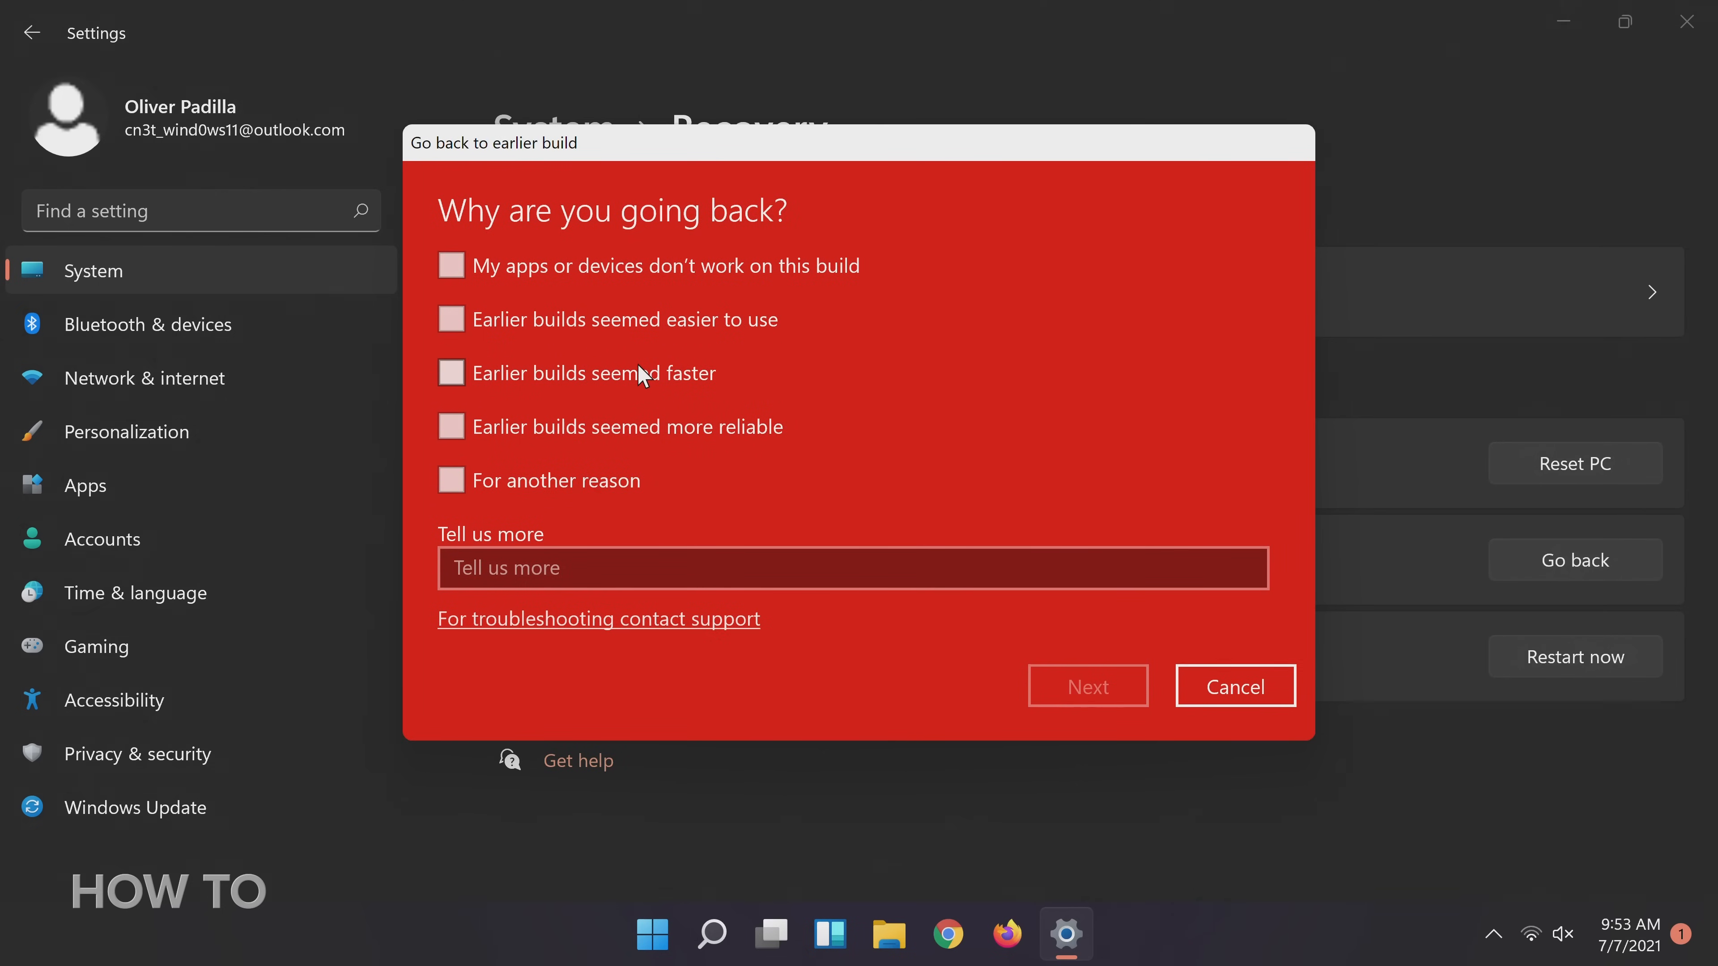
mouse_move(596, 439)
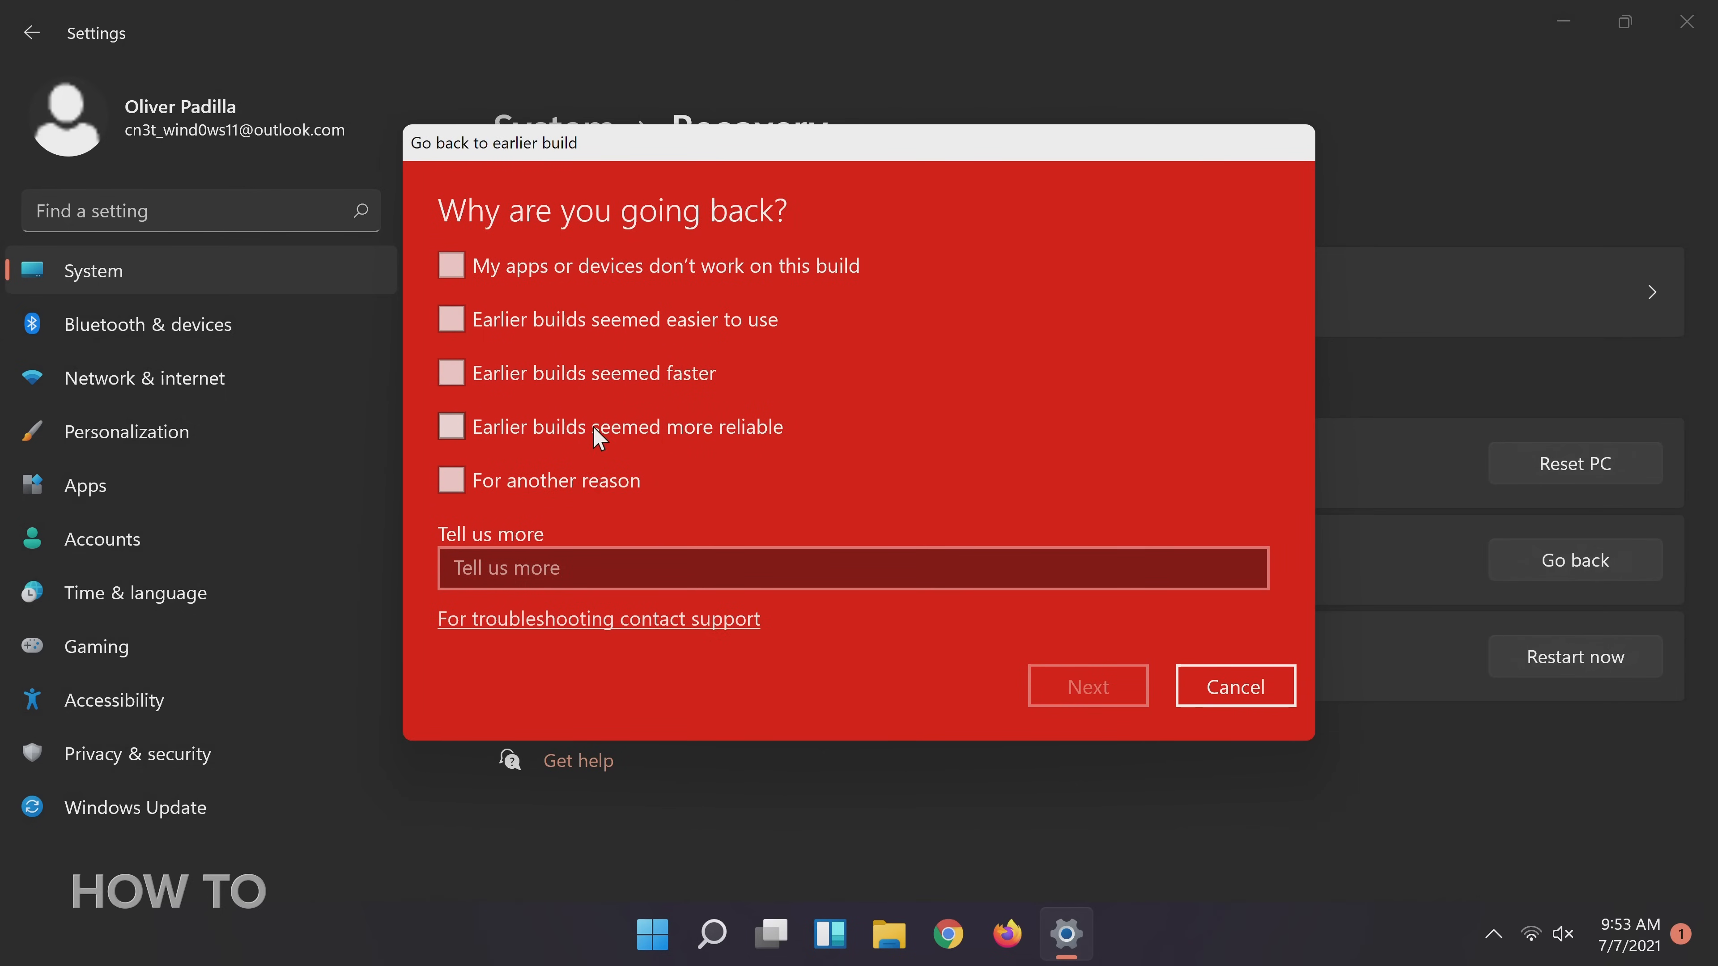
left_click(450, 426)
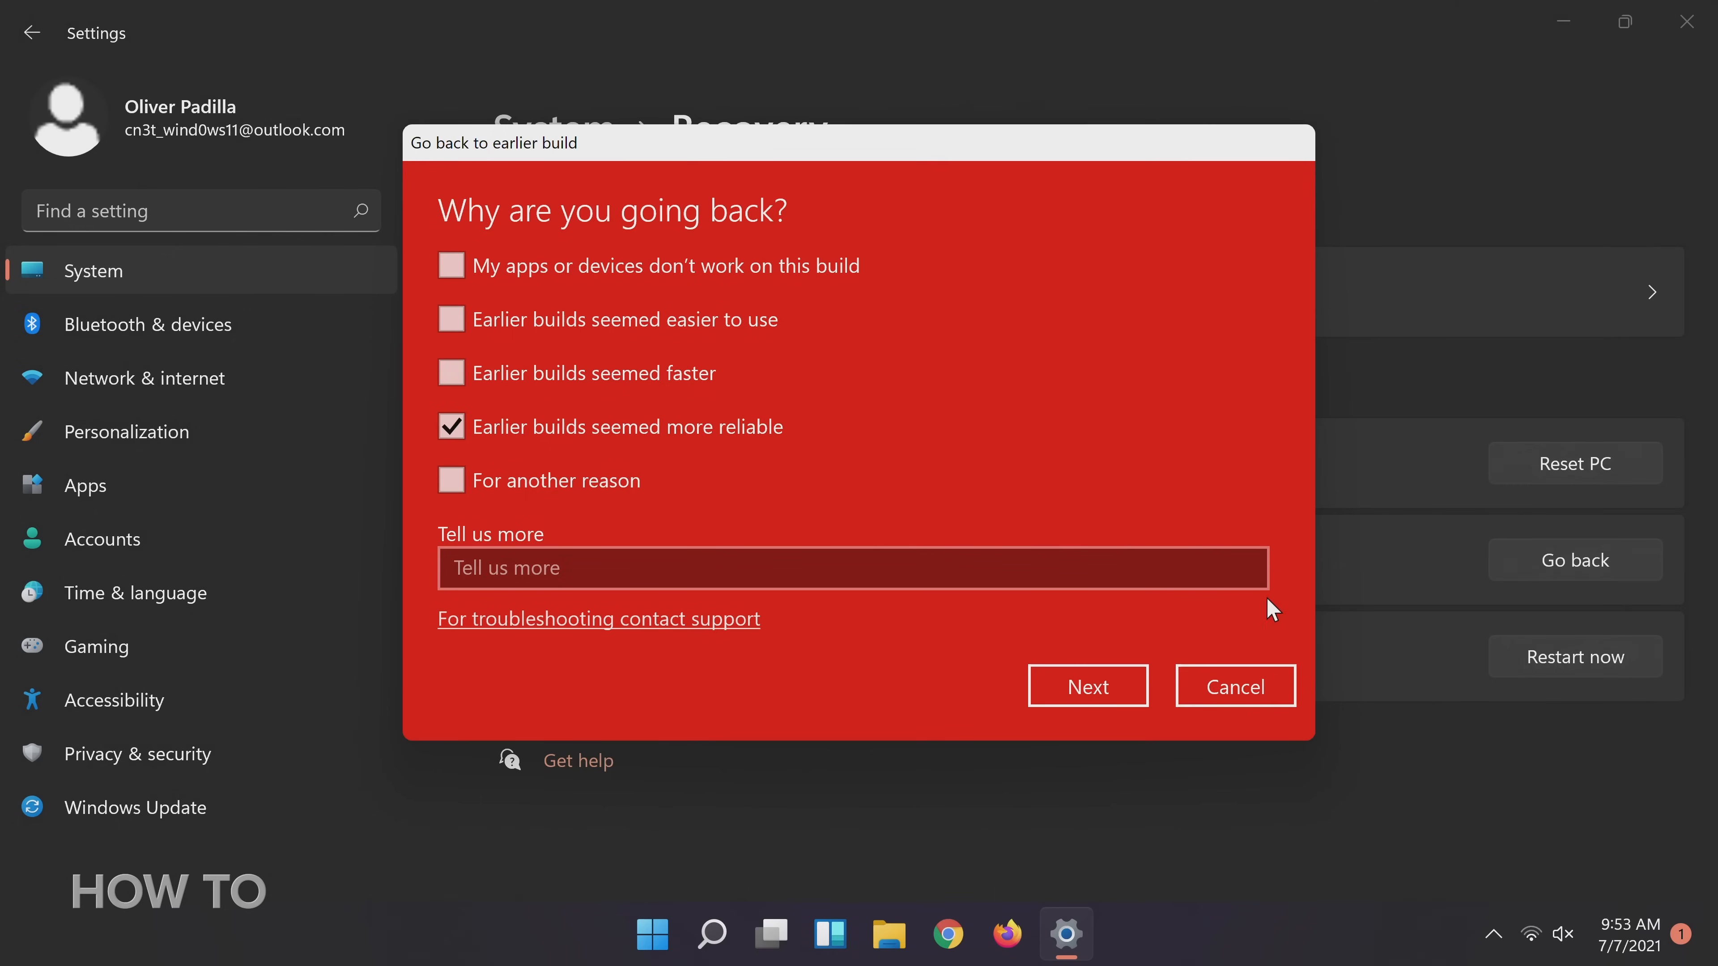
- Decline the update check, accept the notice and password warnings, and confirm going back to the earlier build
left_click(1087, 686)
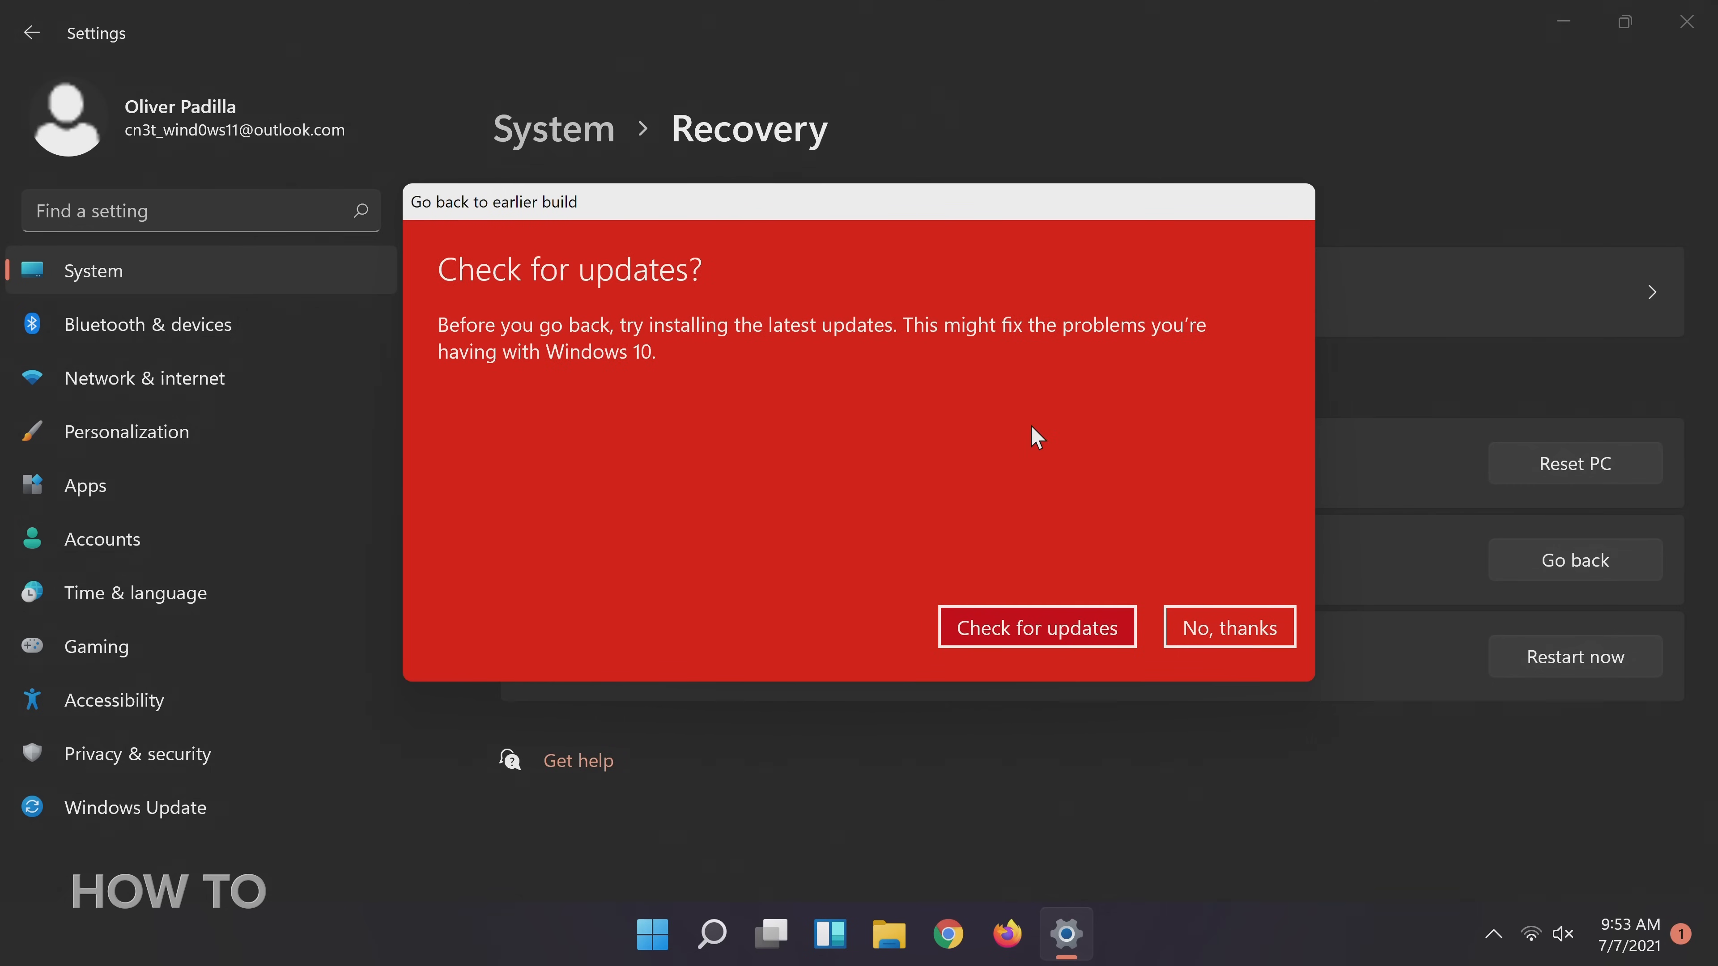
mouse_move(885, 361)
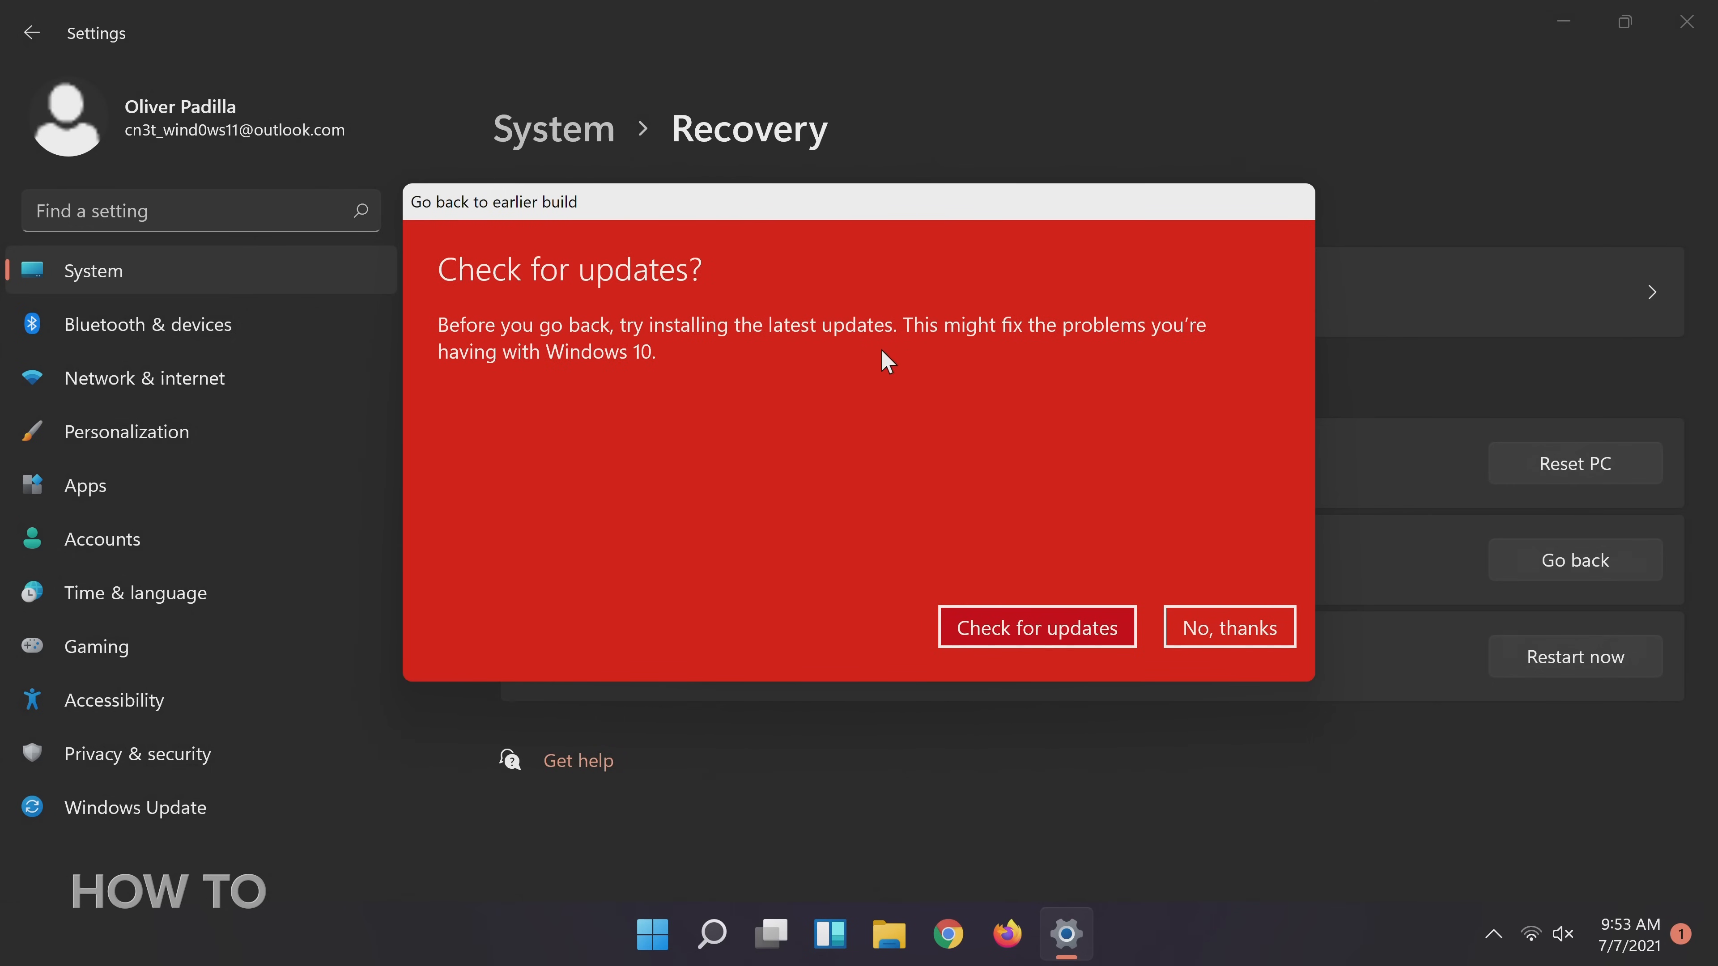
mouse_move(1230, 626)
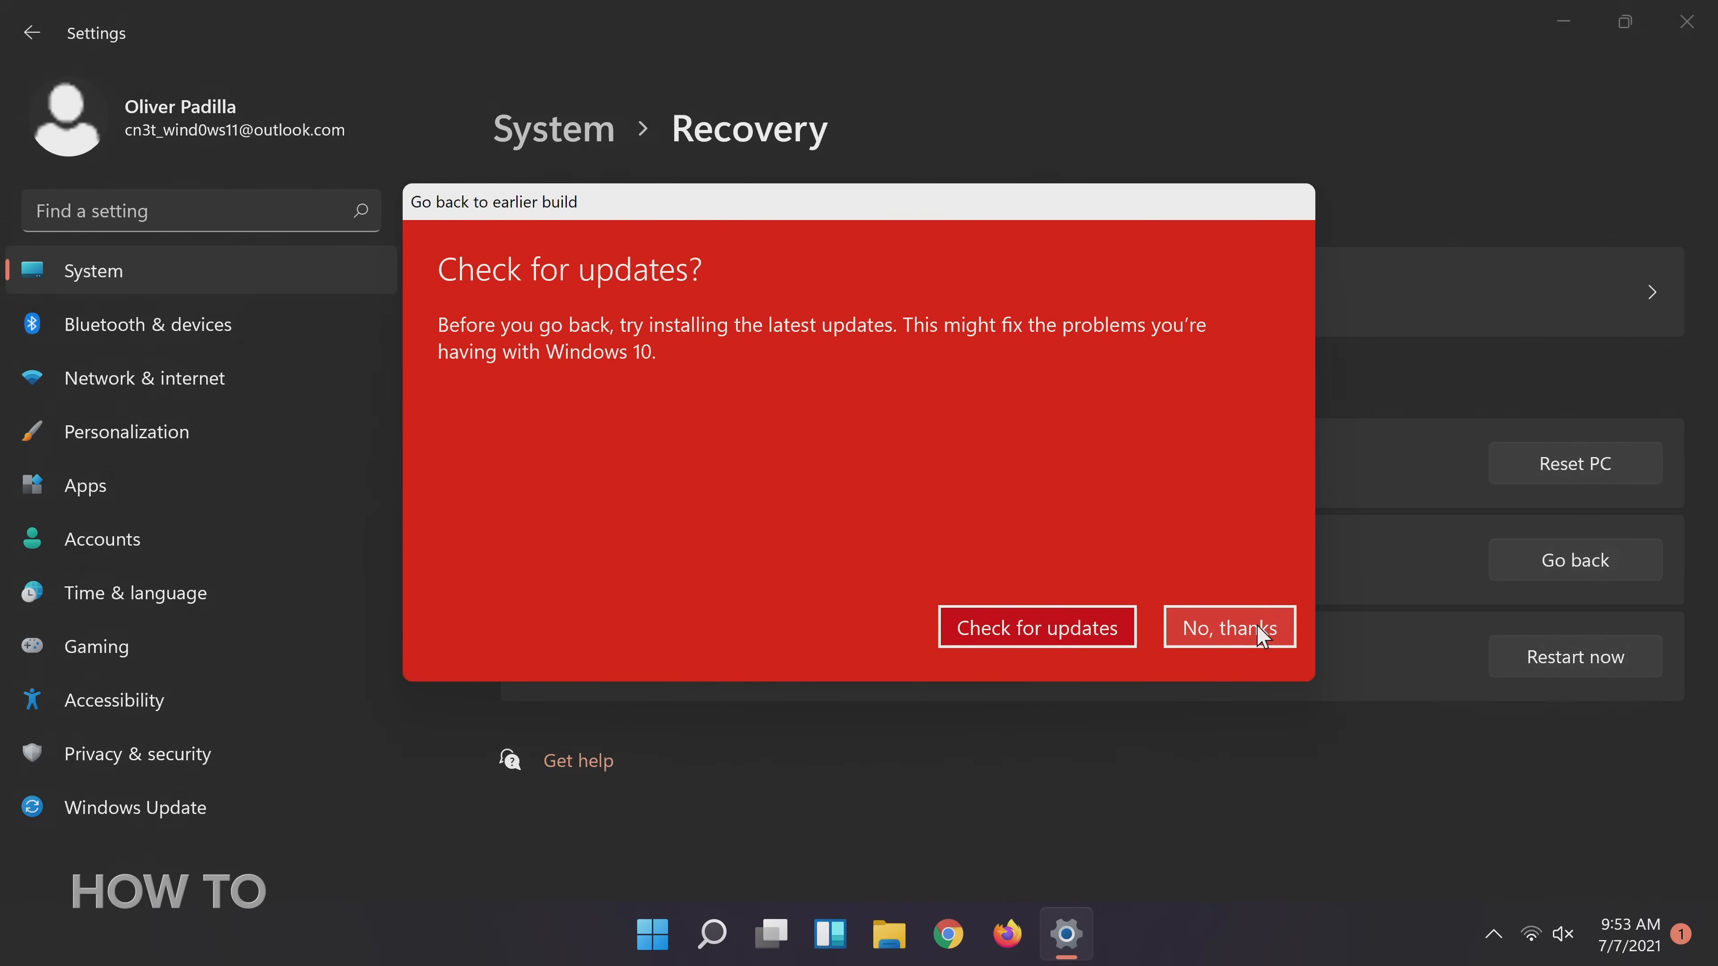
mouse_move(1223, 636)
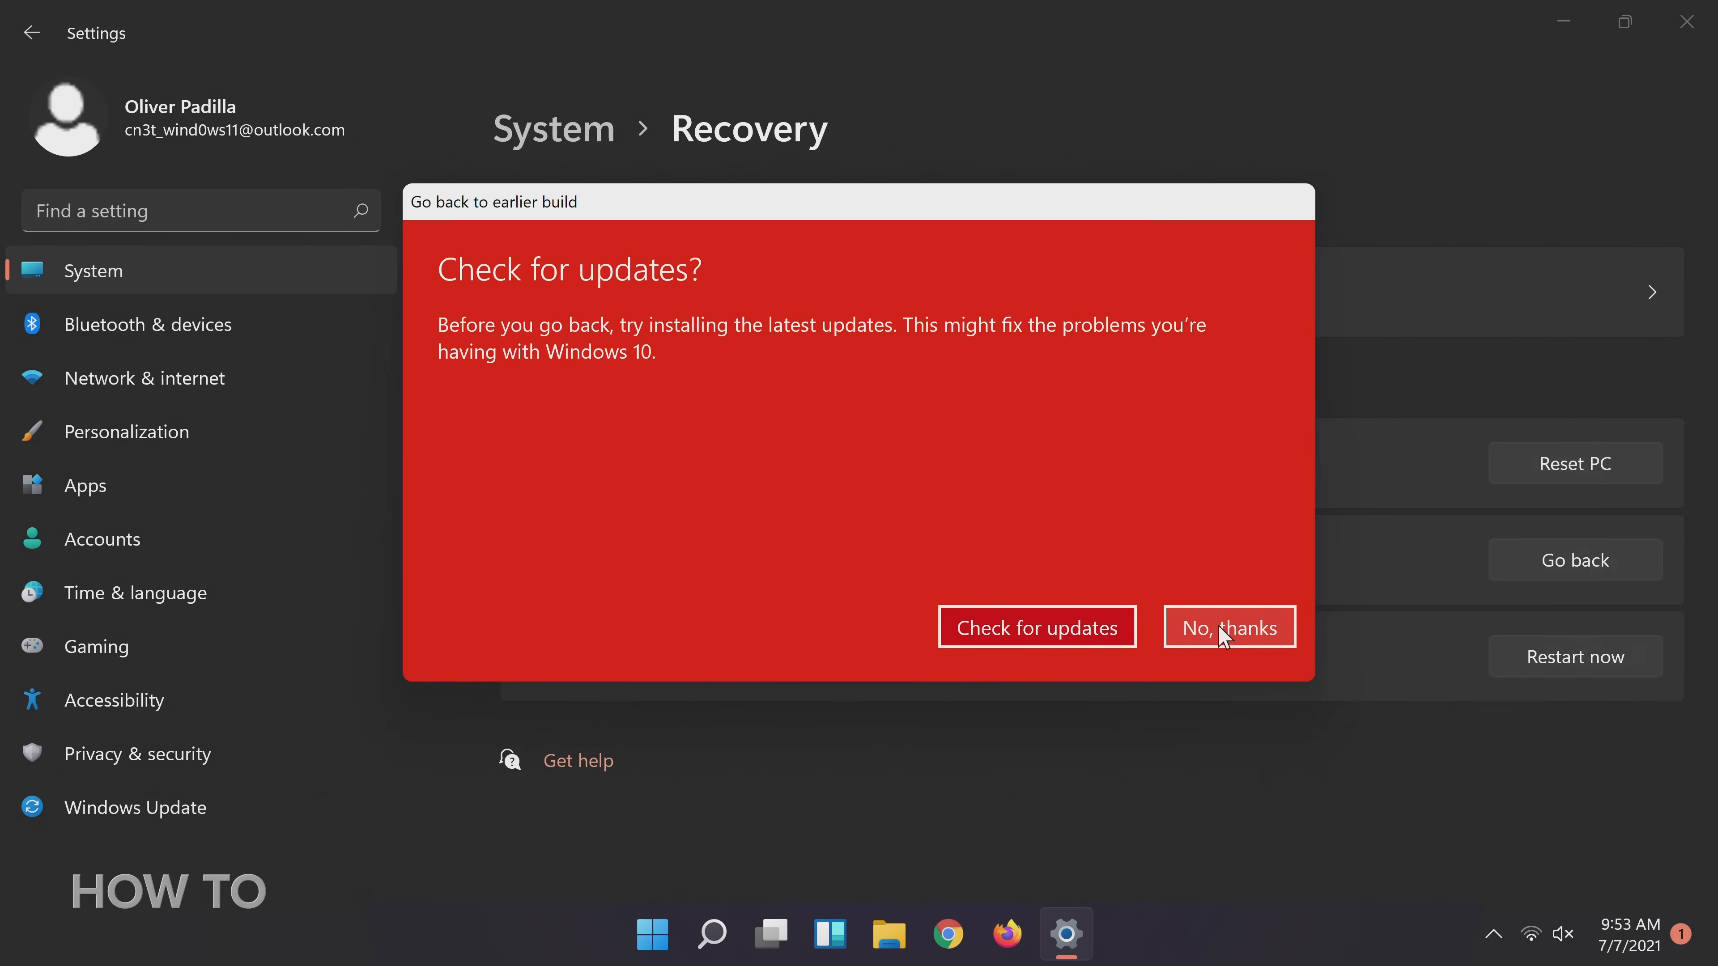
left_click(1226, 626)
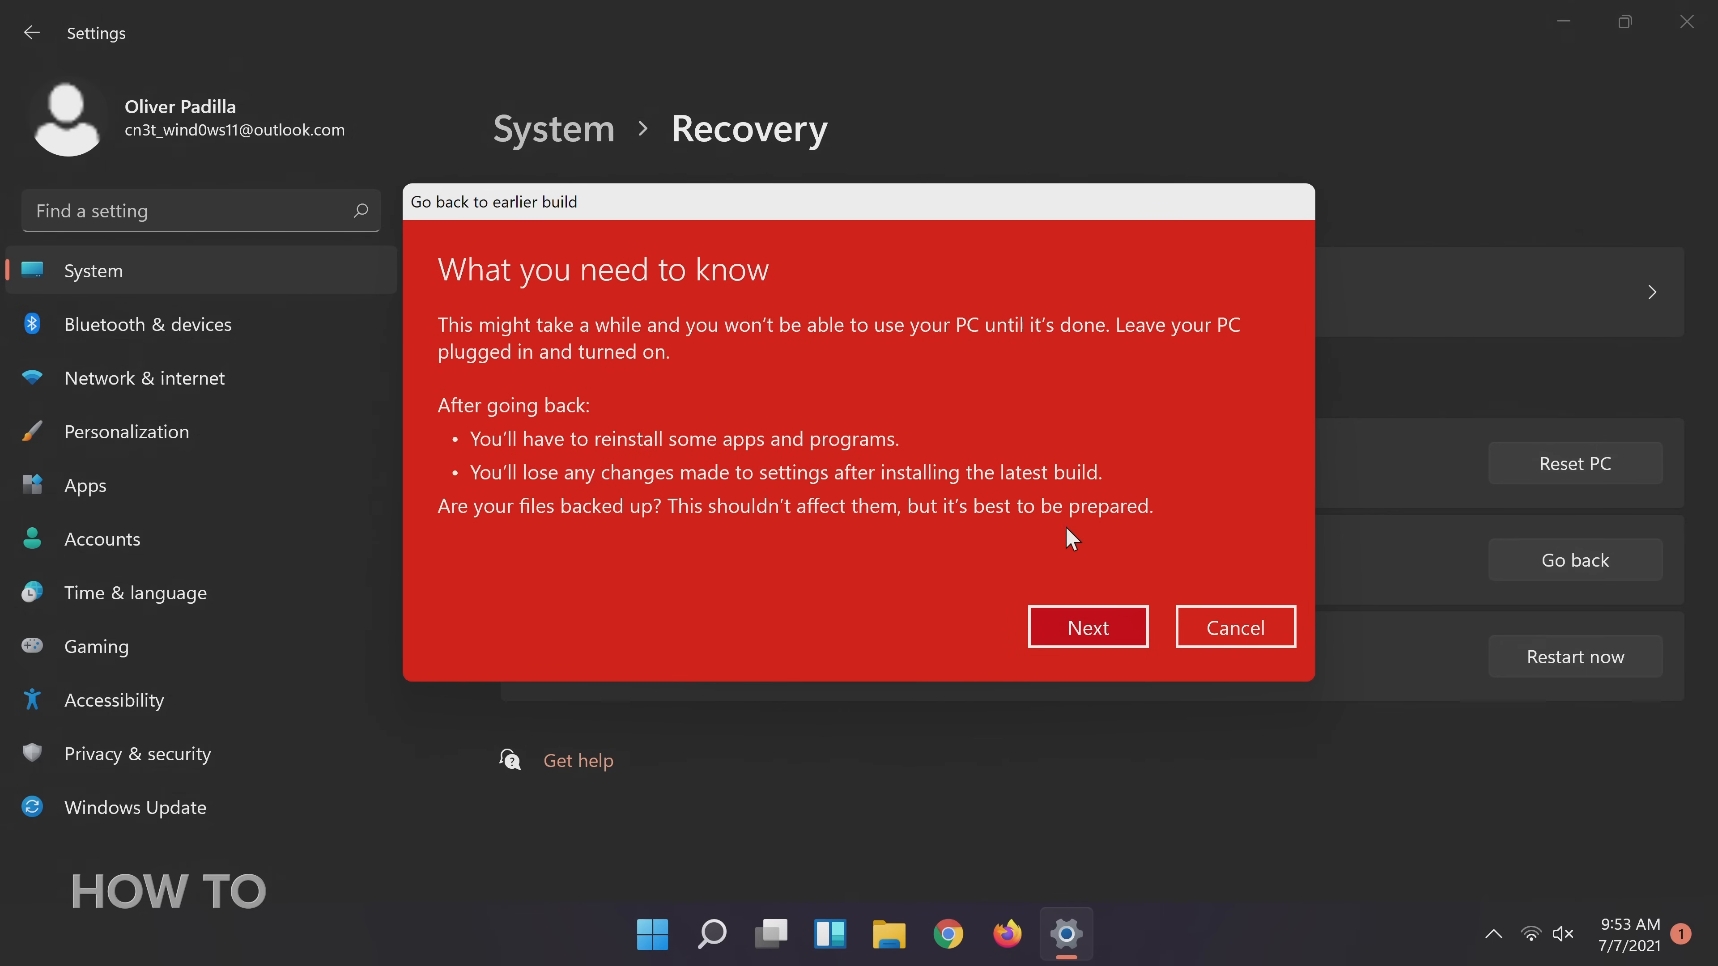
left_click(1087, 626)
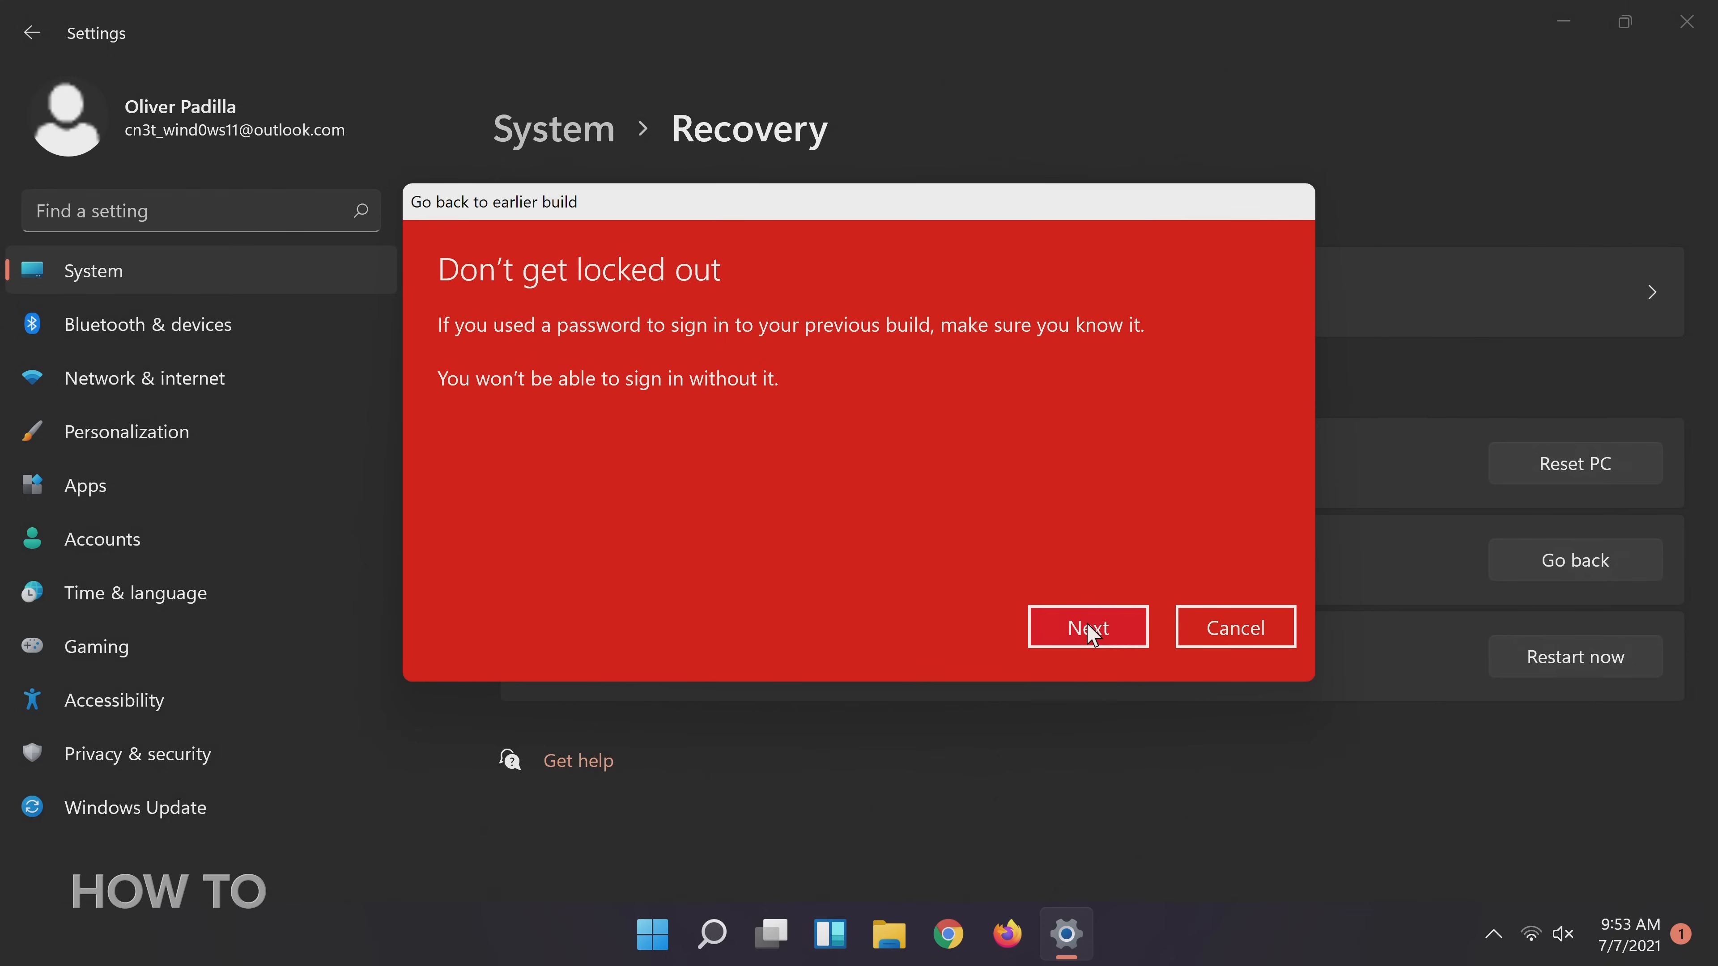
left_click(1087, 626)
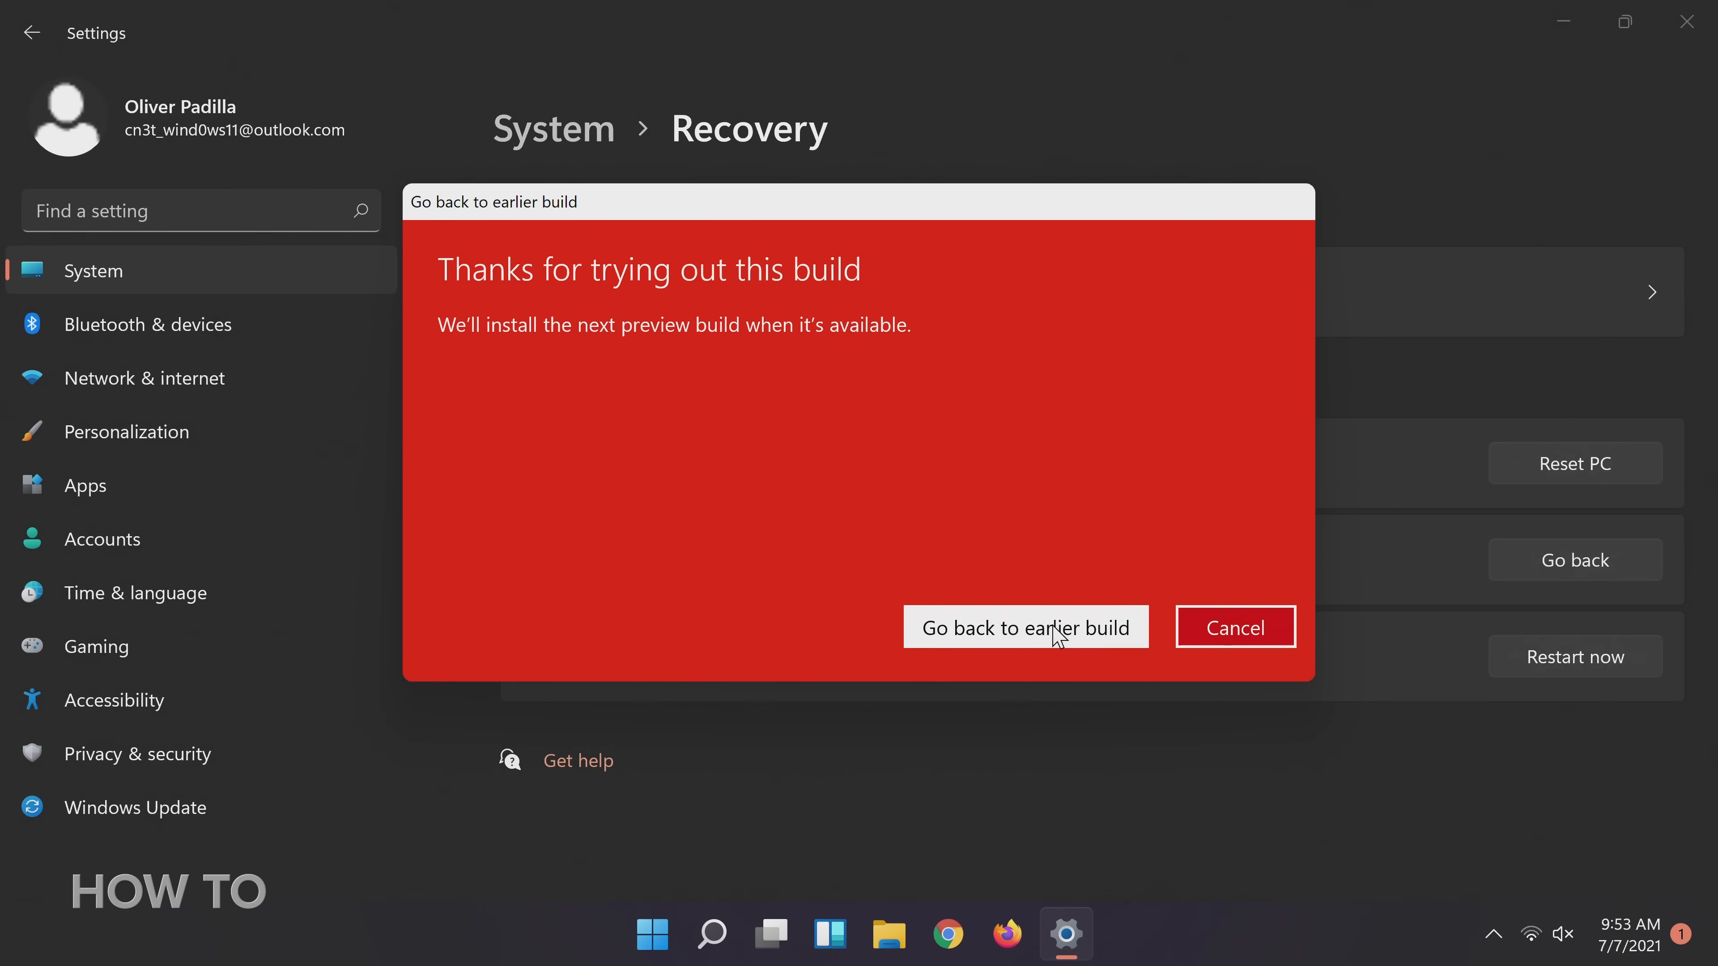
left_click(1025, 628)
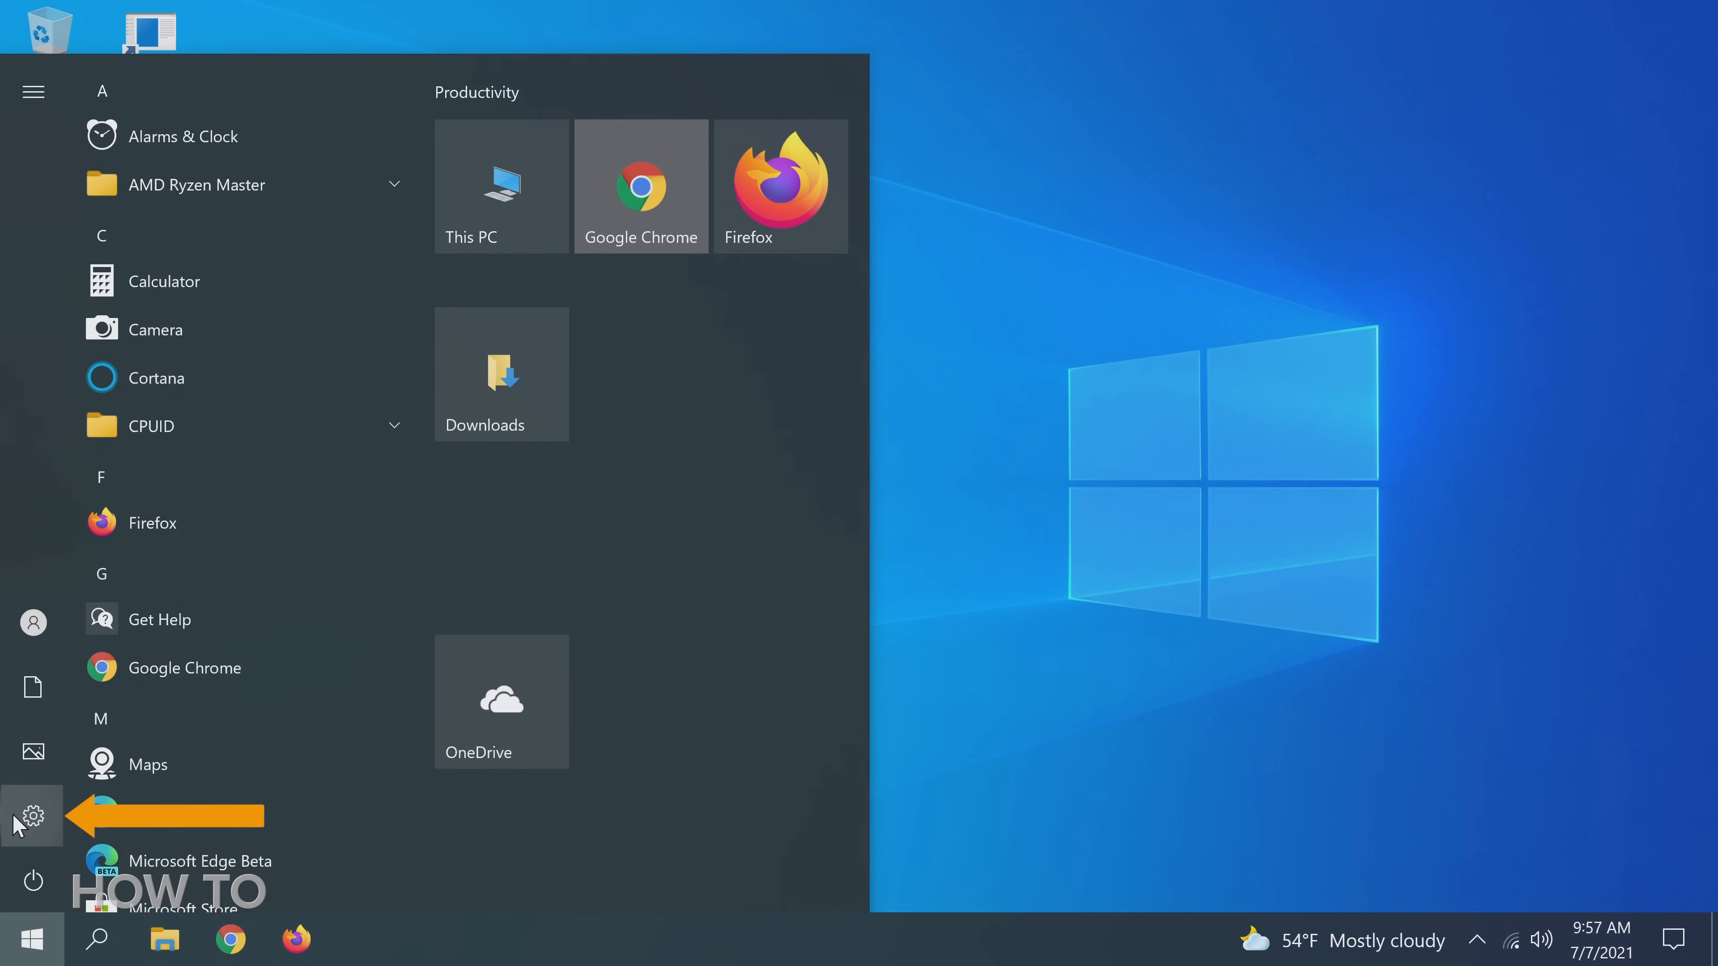
- In Update & Security > Windows Insider Program, switch on 'Stop getting preview builds' for this device
left_click(32, 817)
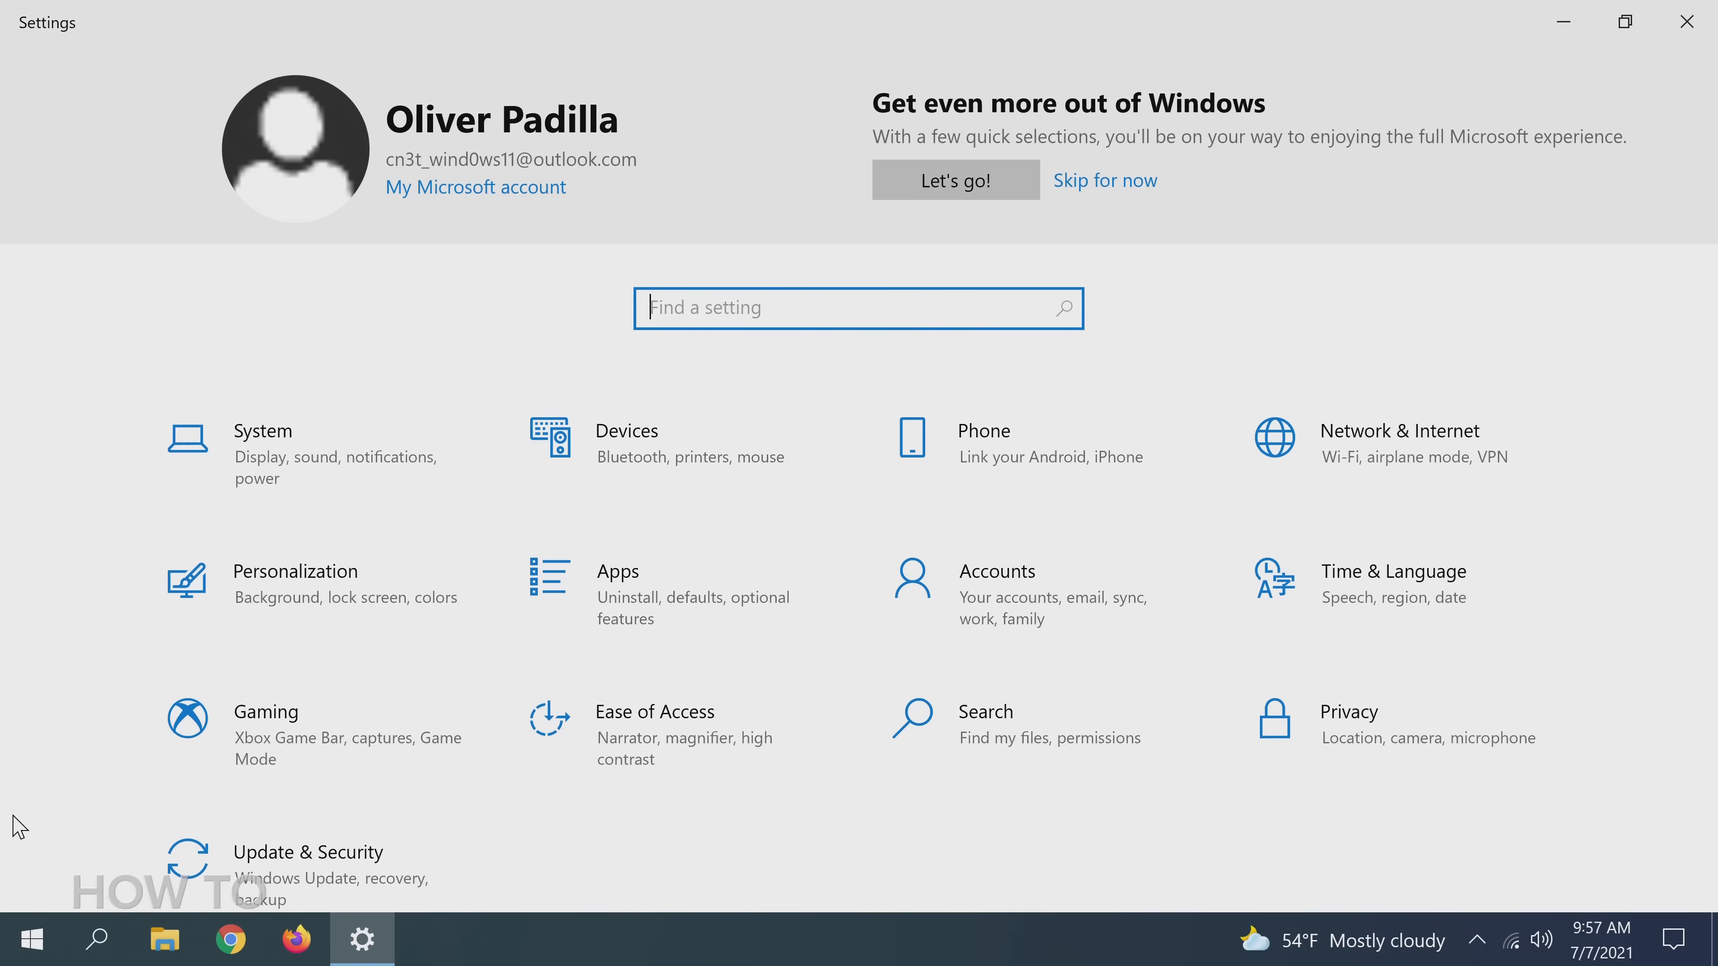
scroll("up", 3)
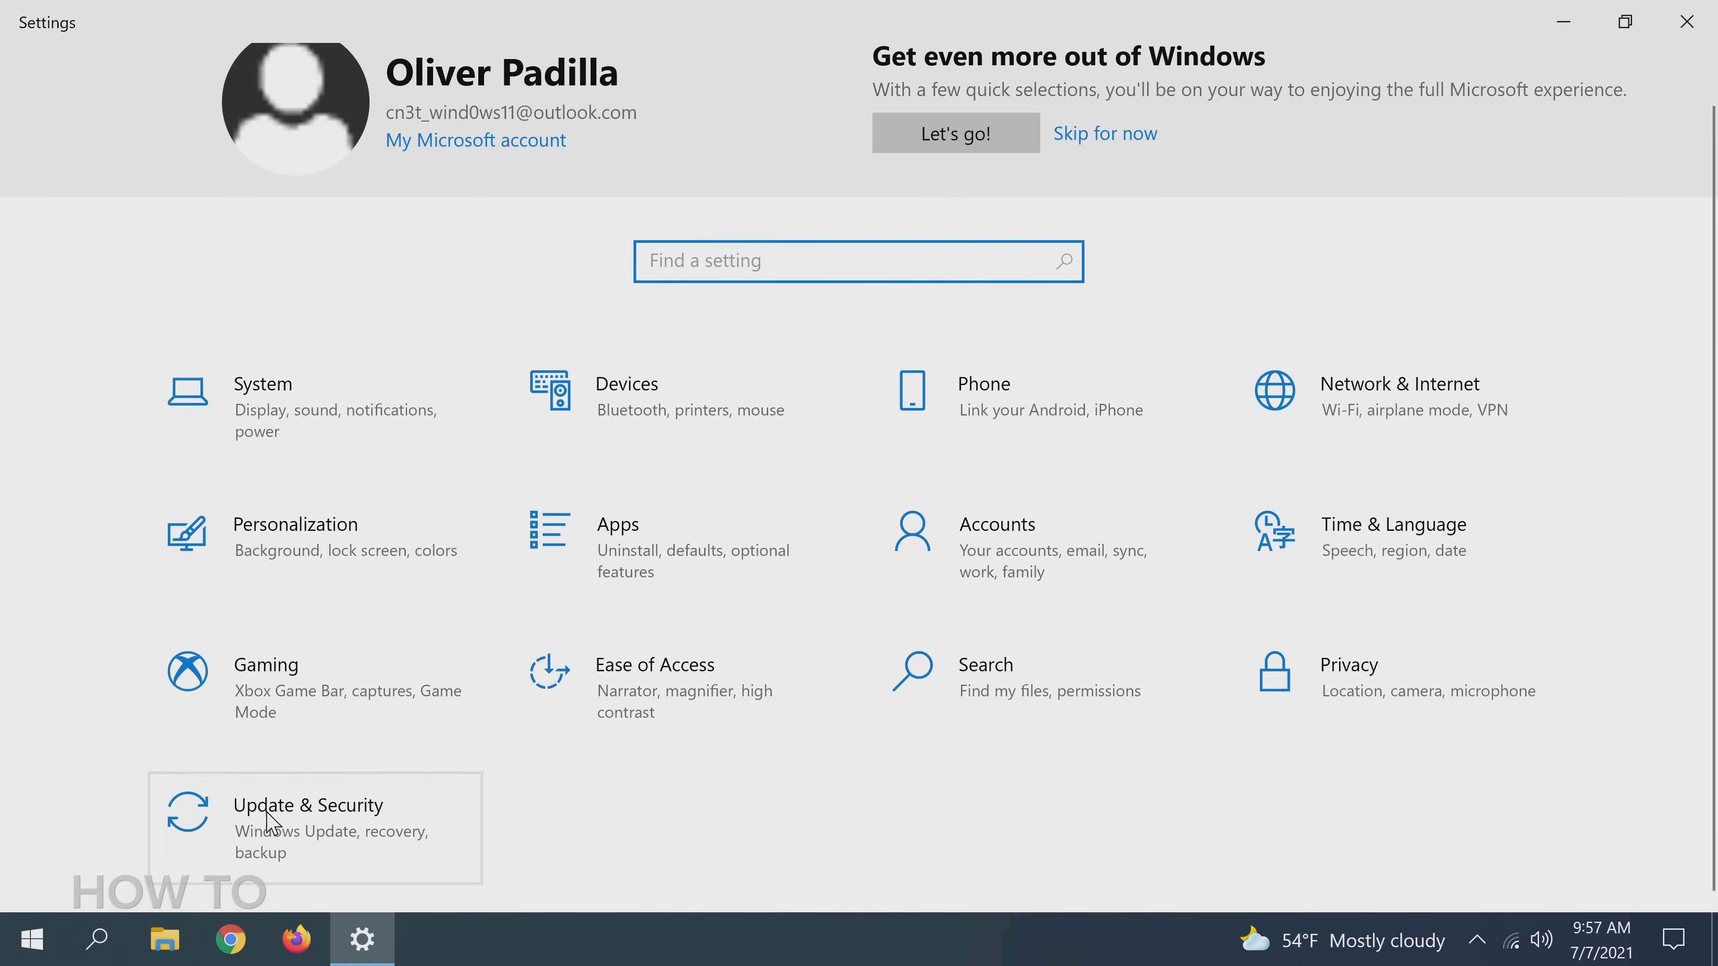
left_click(308, 826)
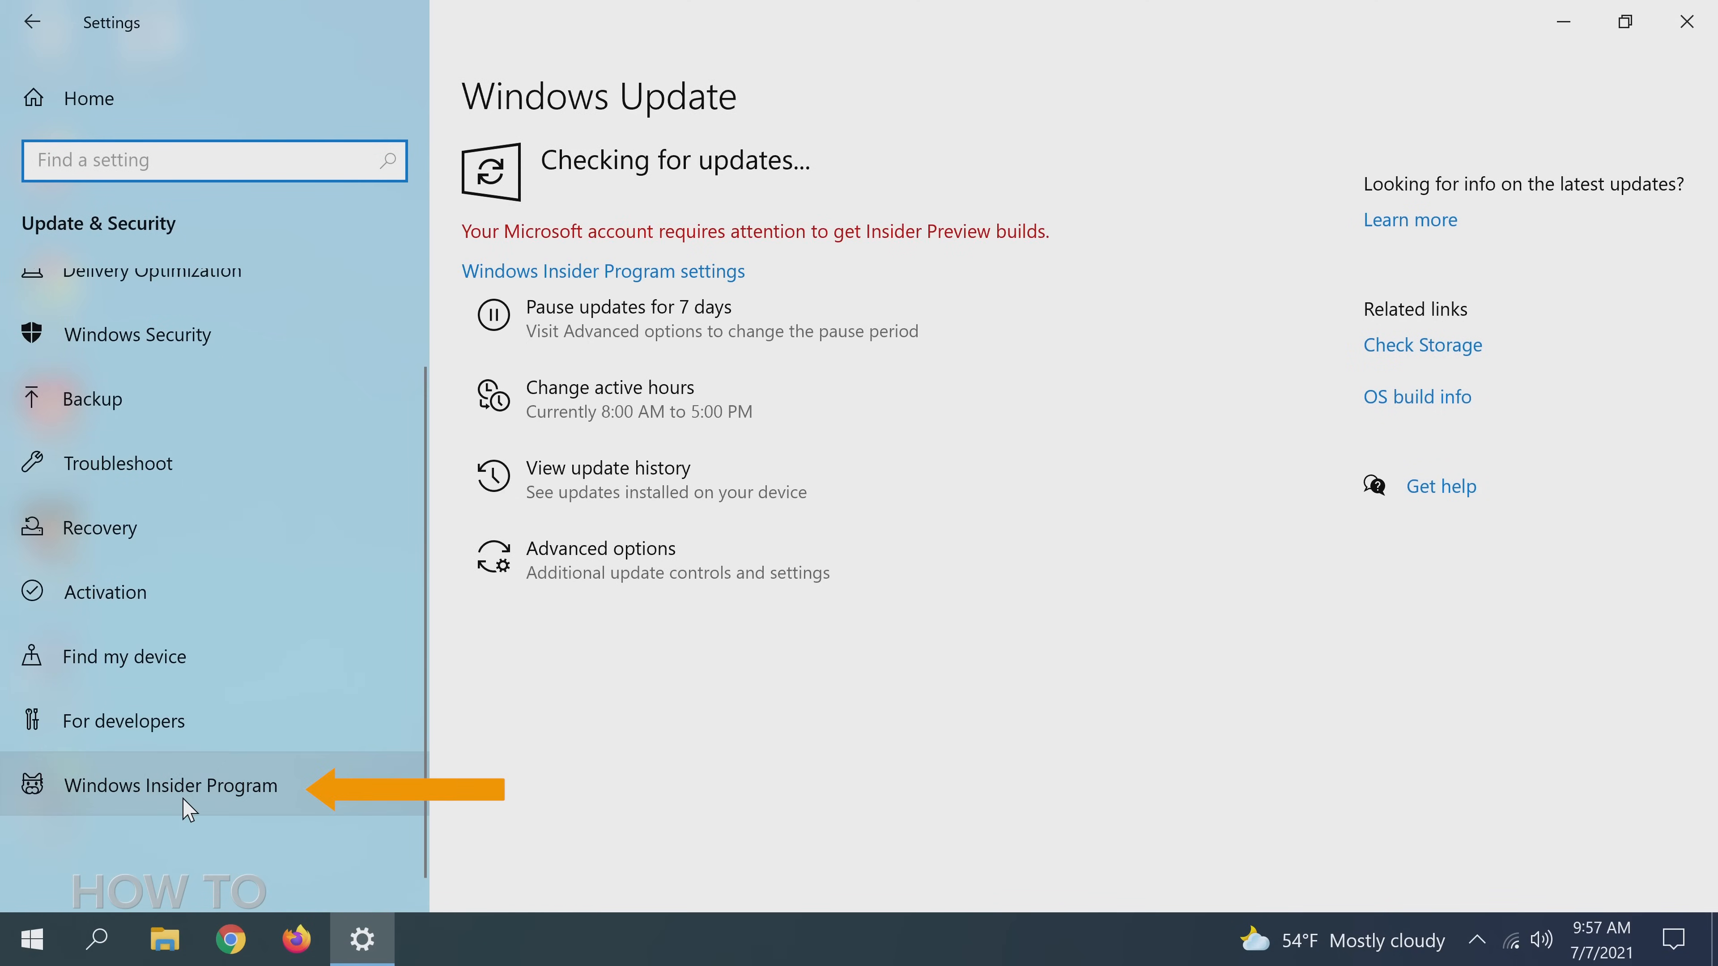
left_click(170, 785)
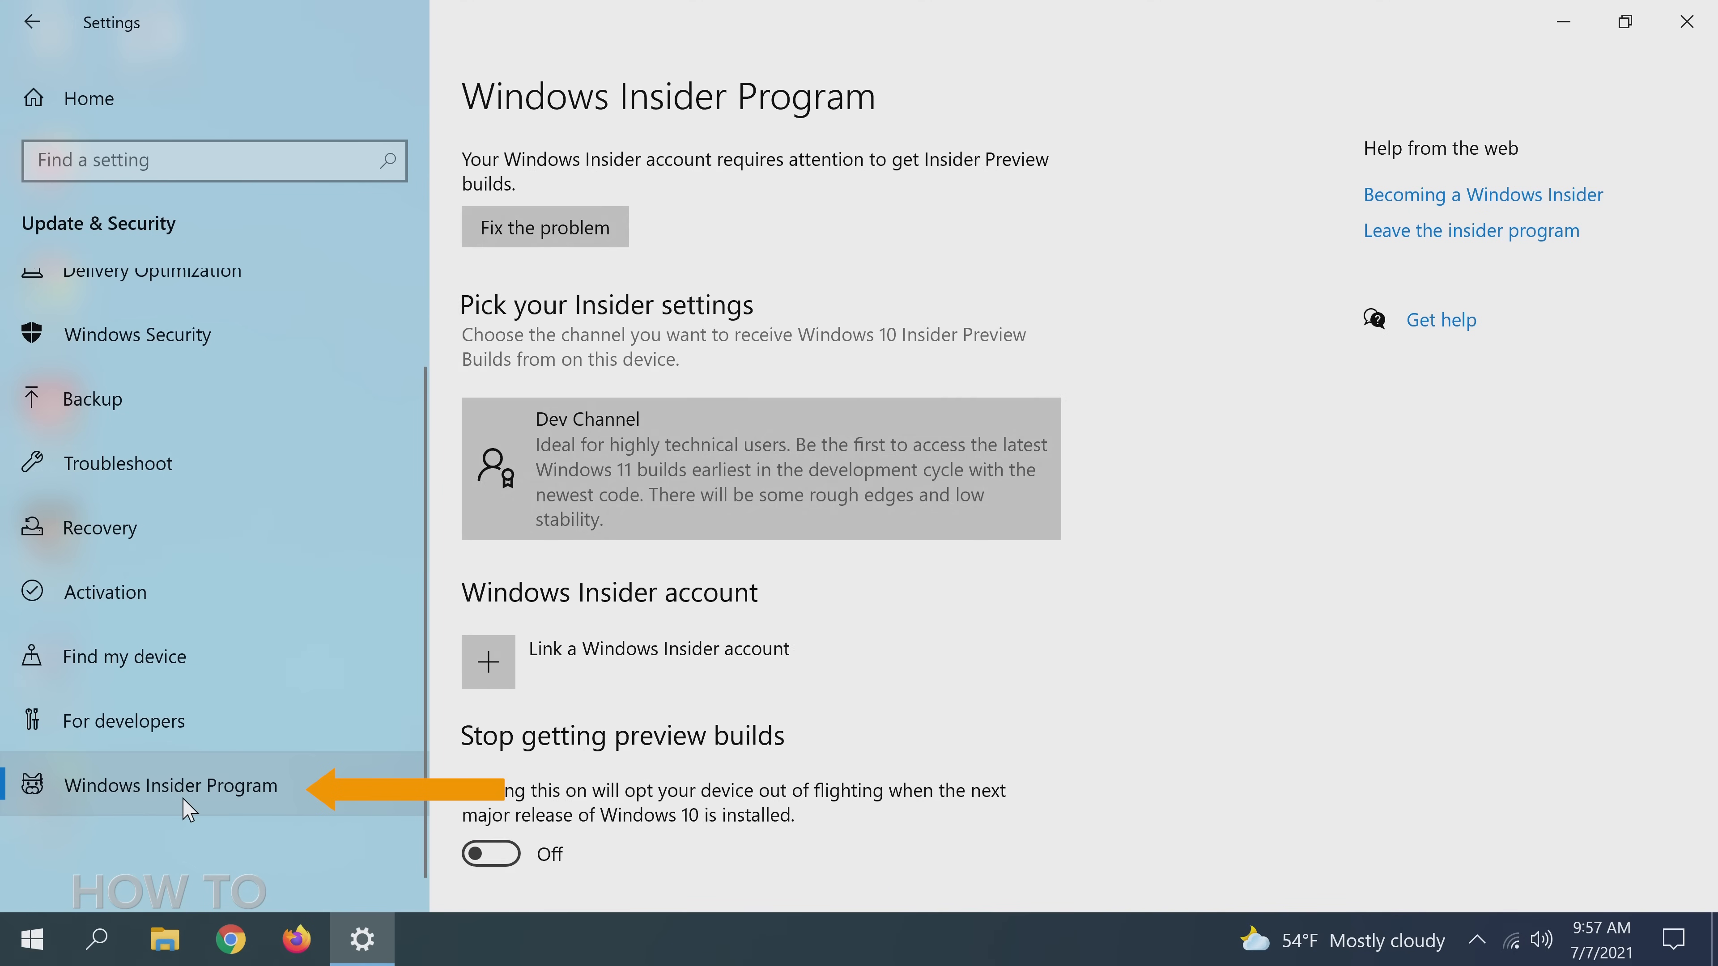
scroll("down", 3)
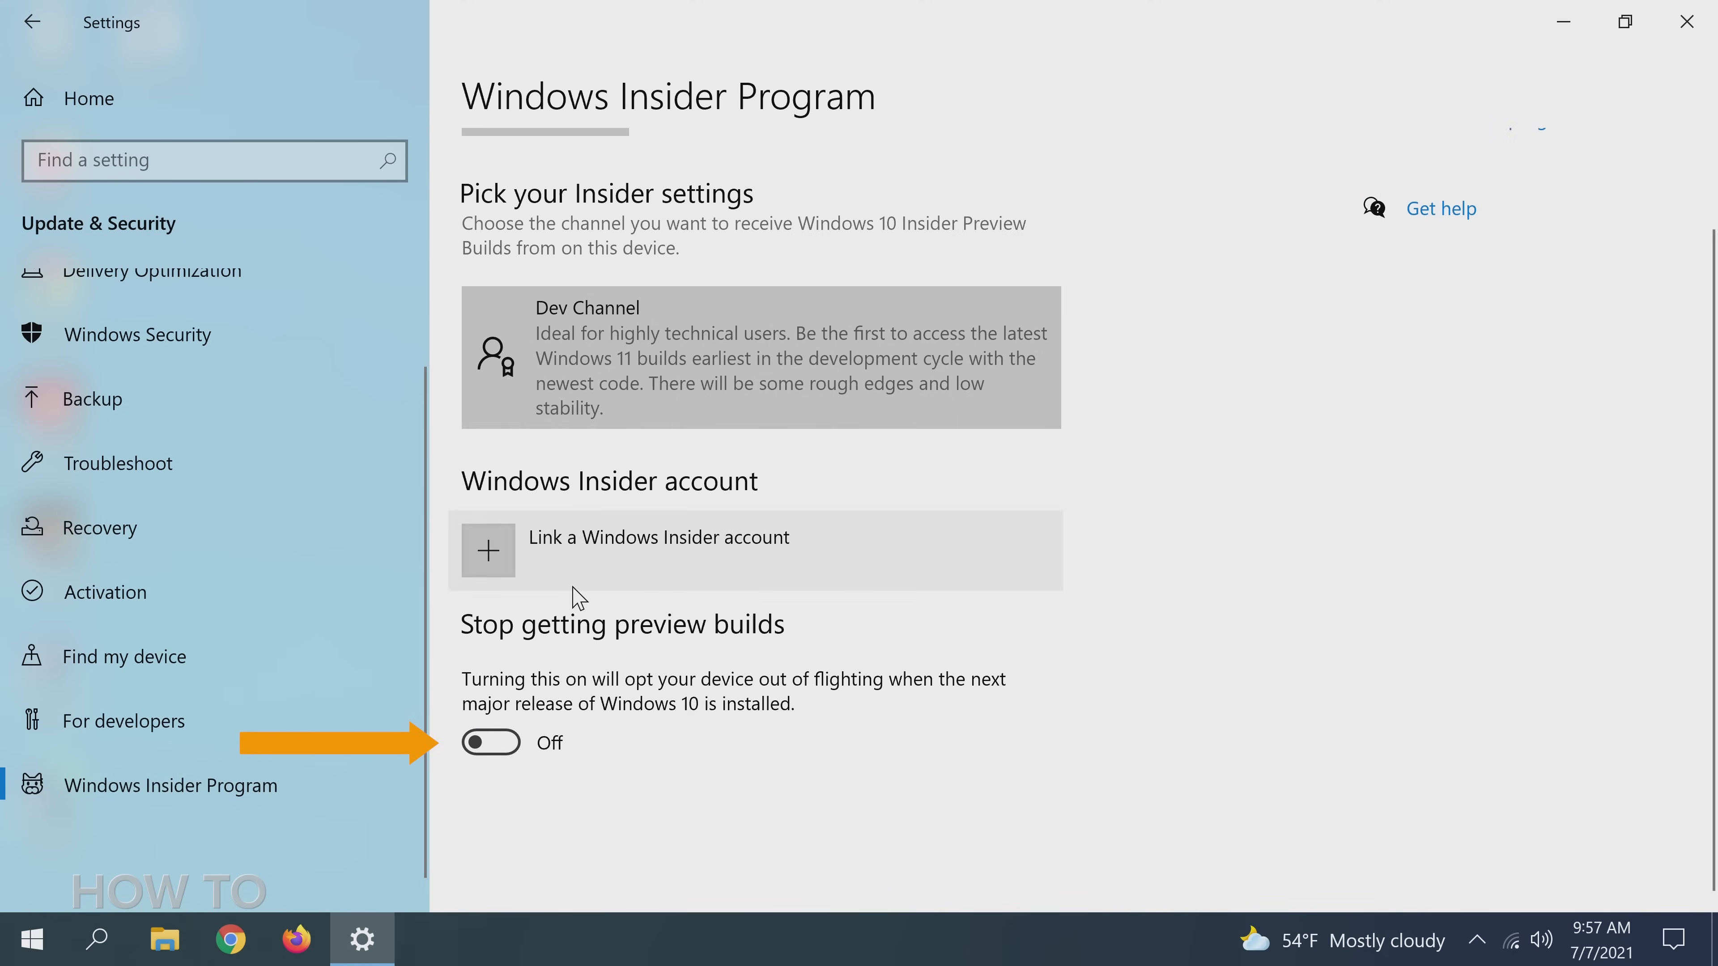
mouse_move(498, 747)
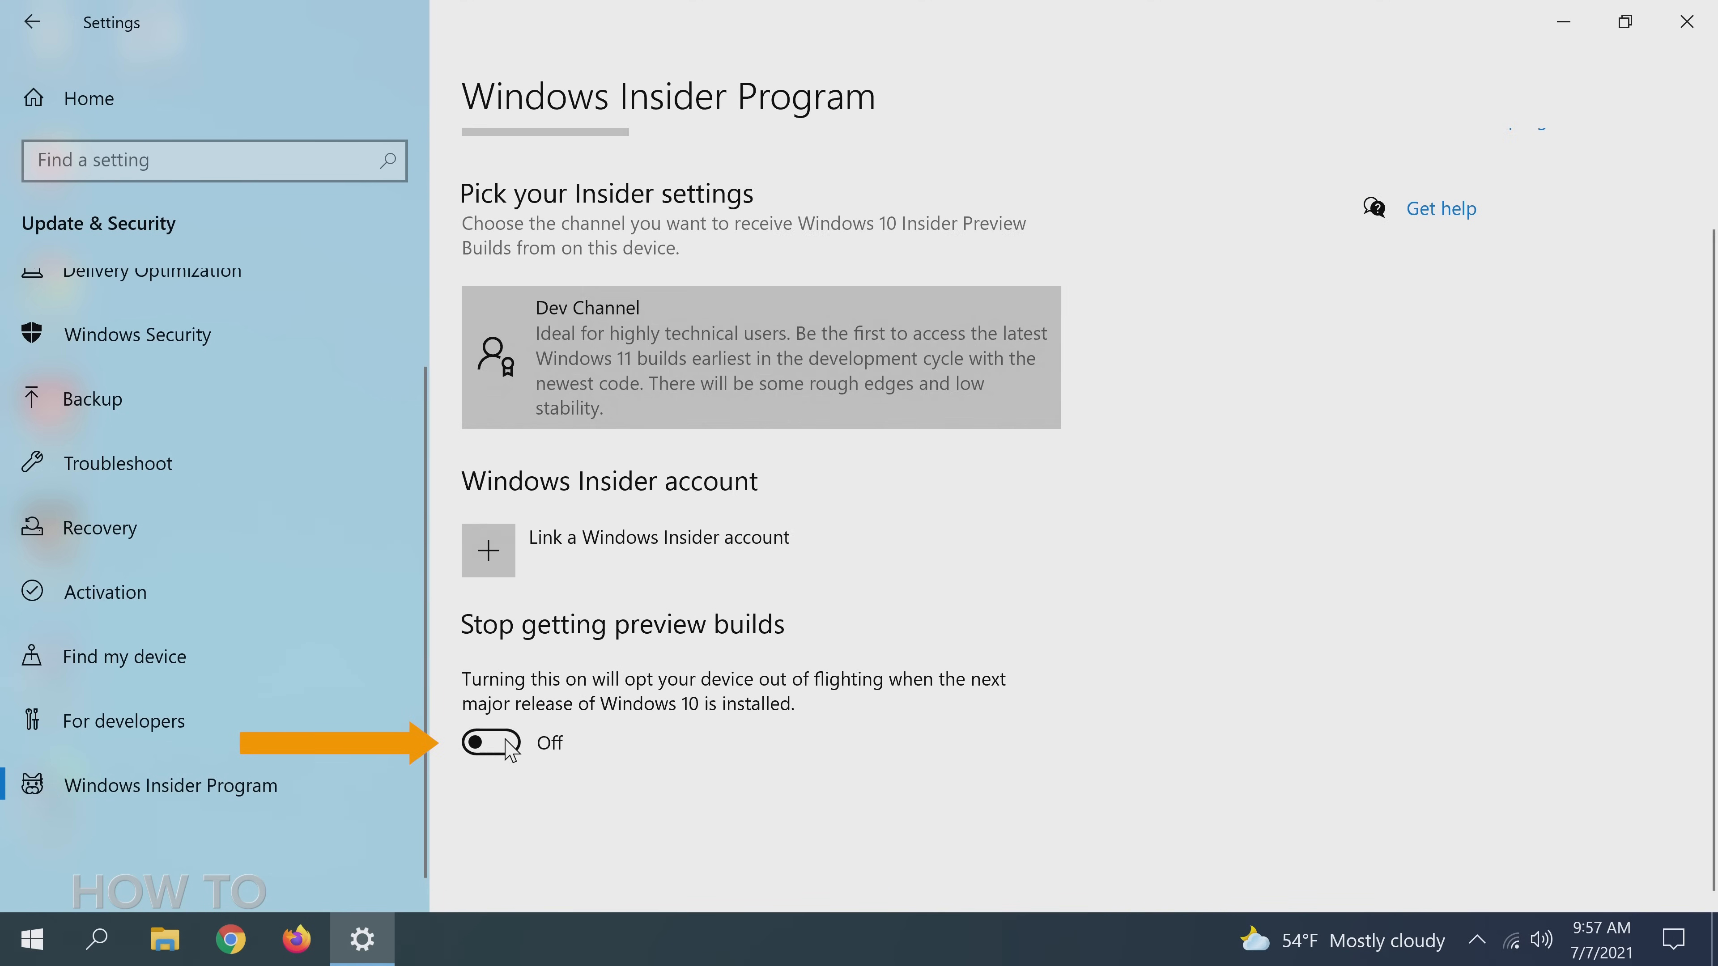
left_click(491, 743)
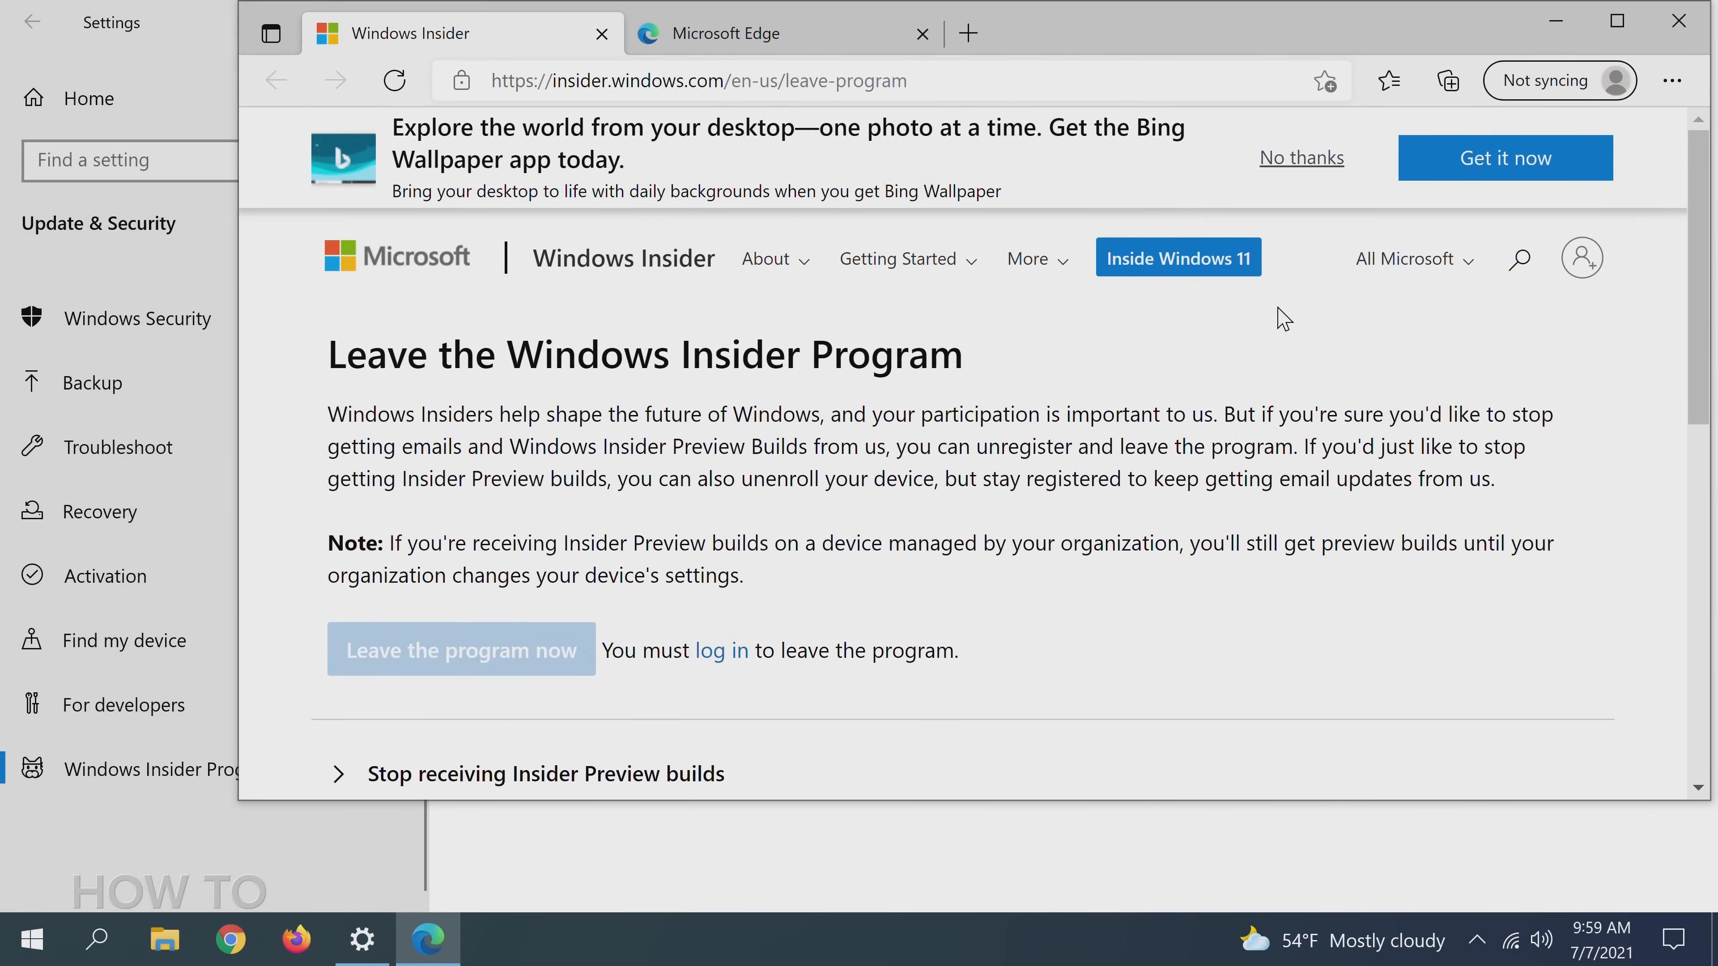
- Sign in on the Insider website and choose Leave the program now
left_click(721, 650)
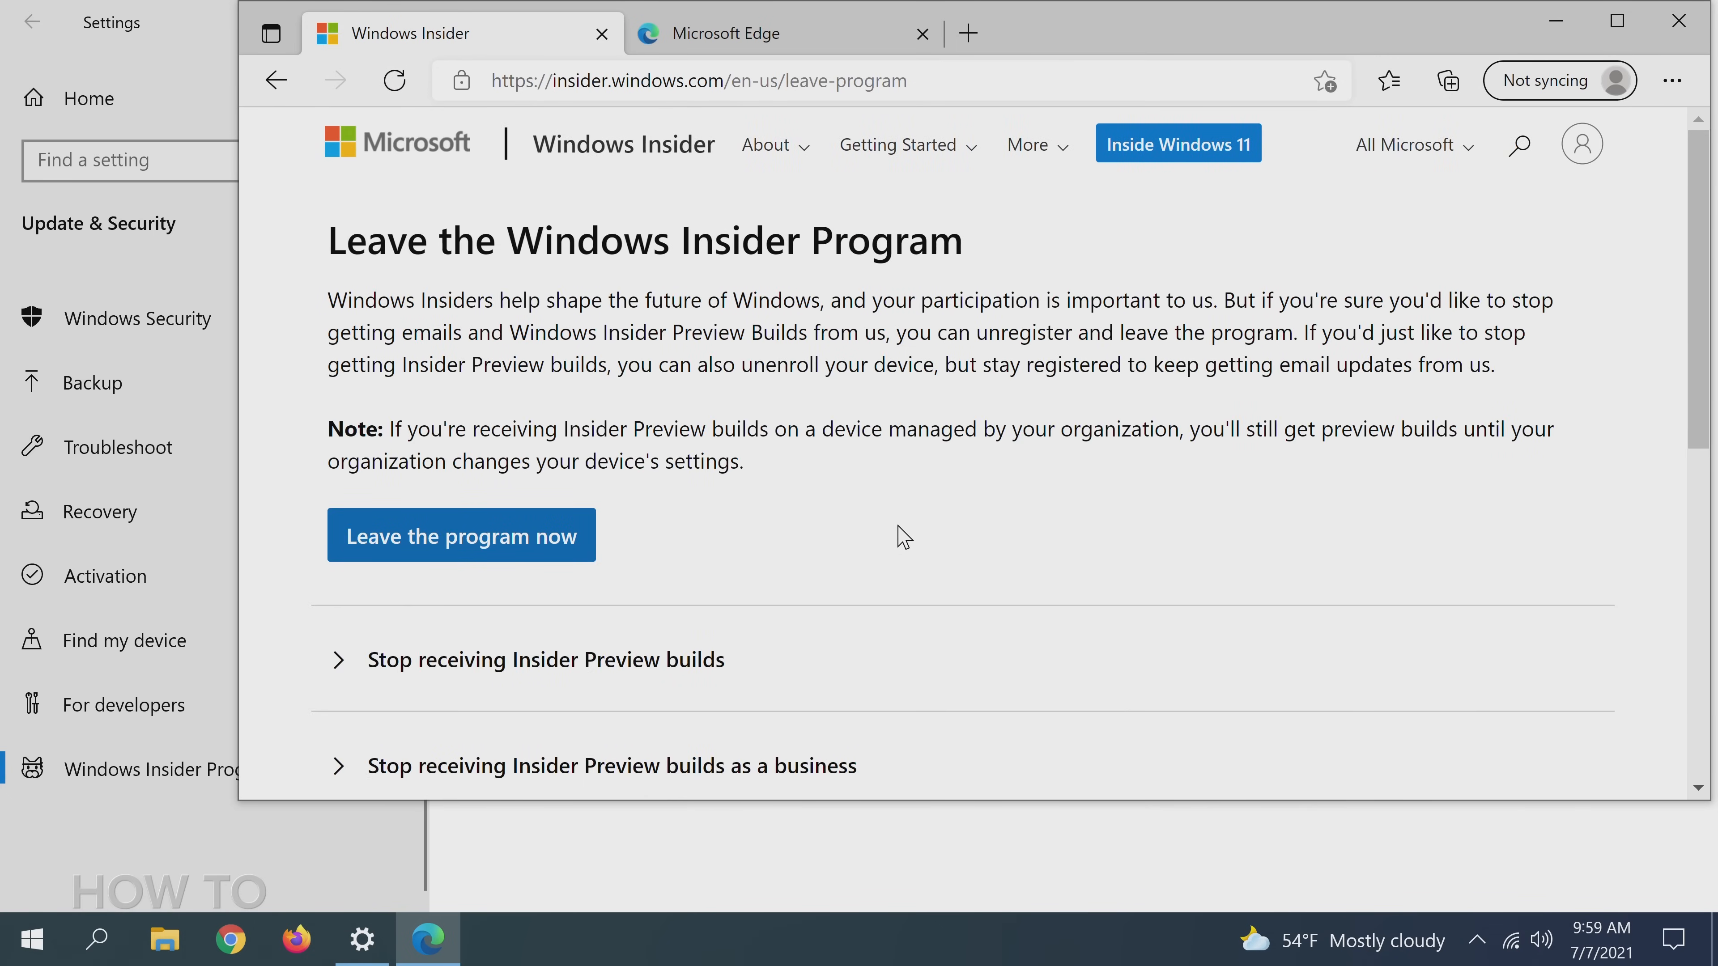
mouse_move(520, 550)
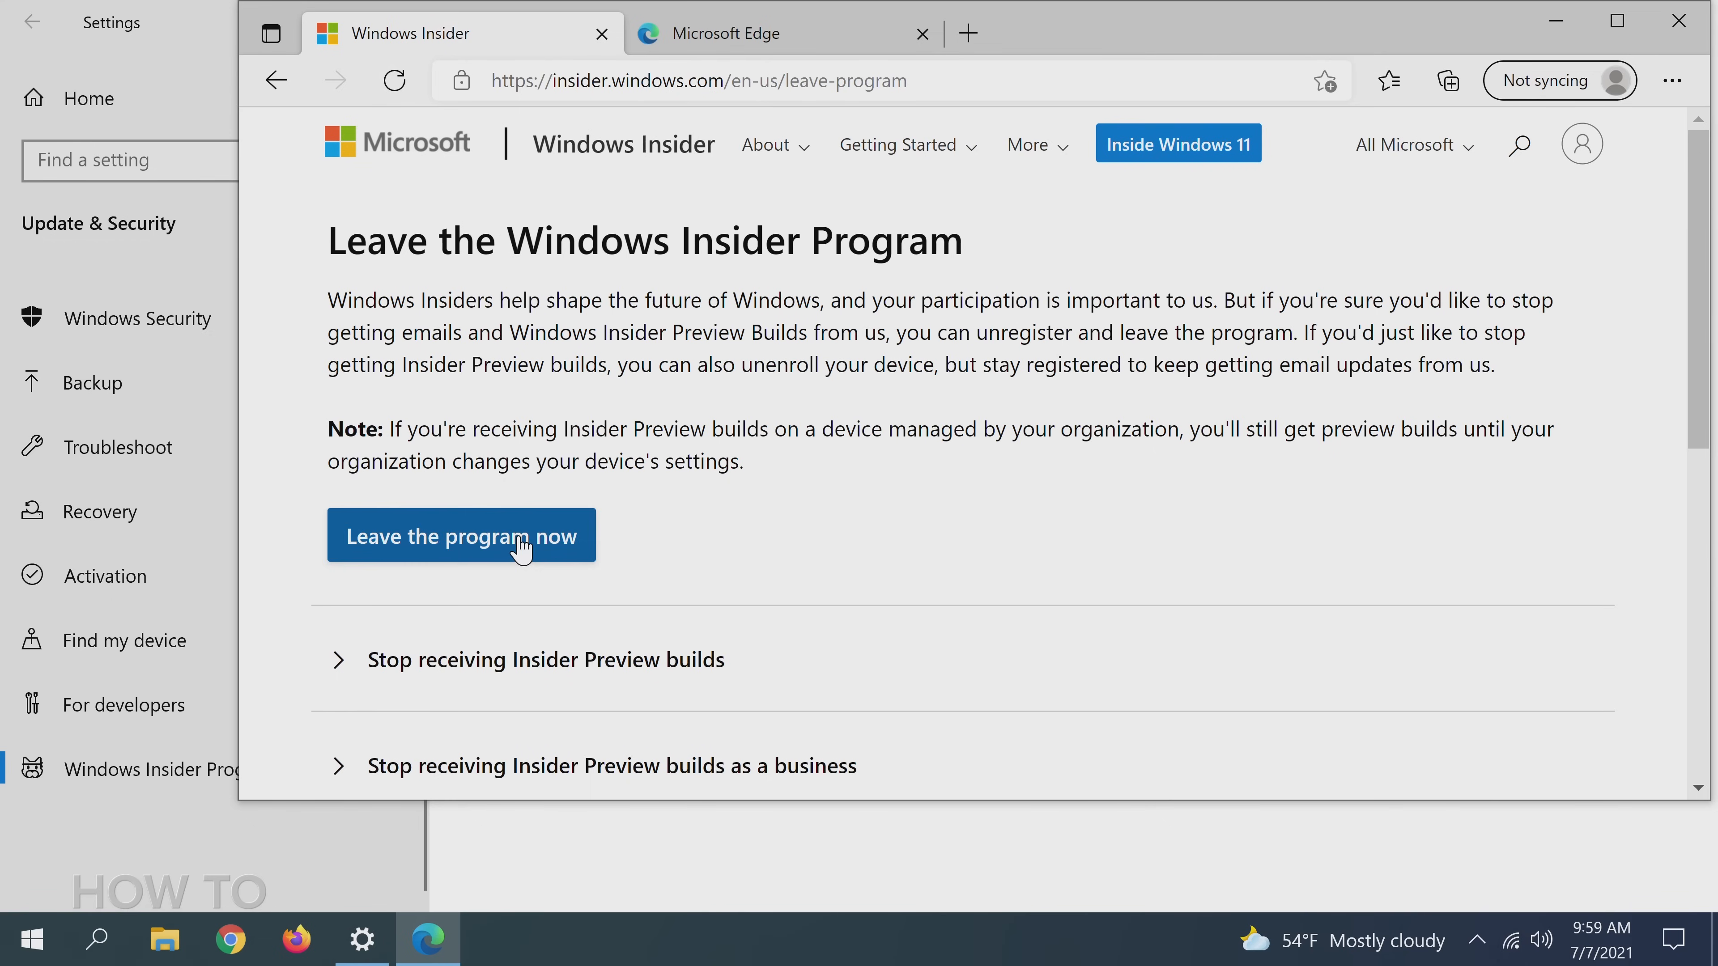
left_click(460, 536)
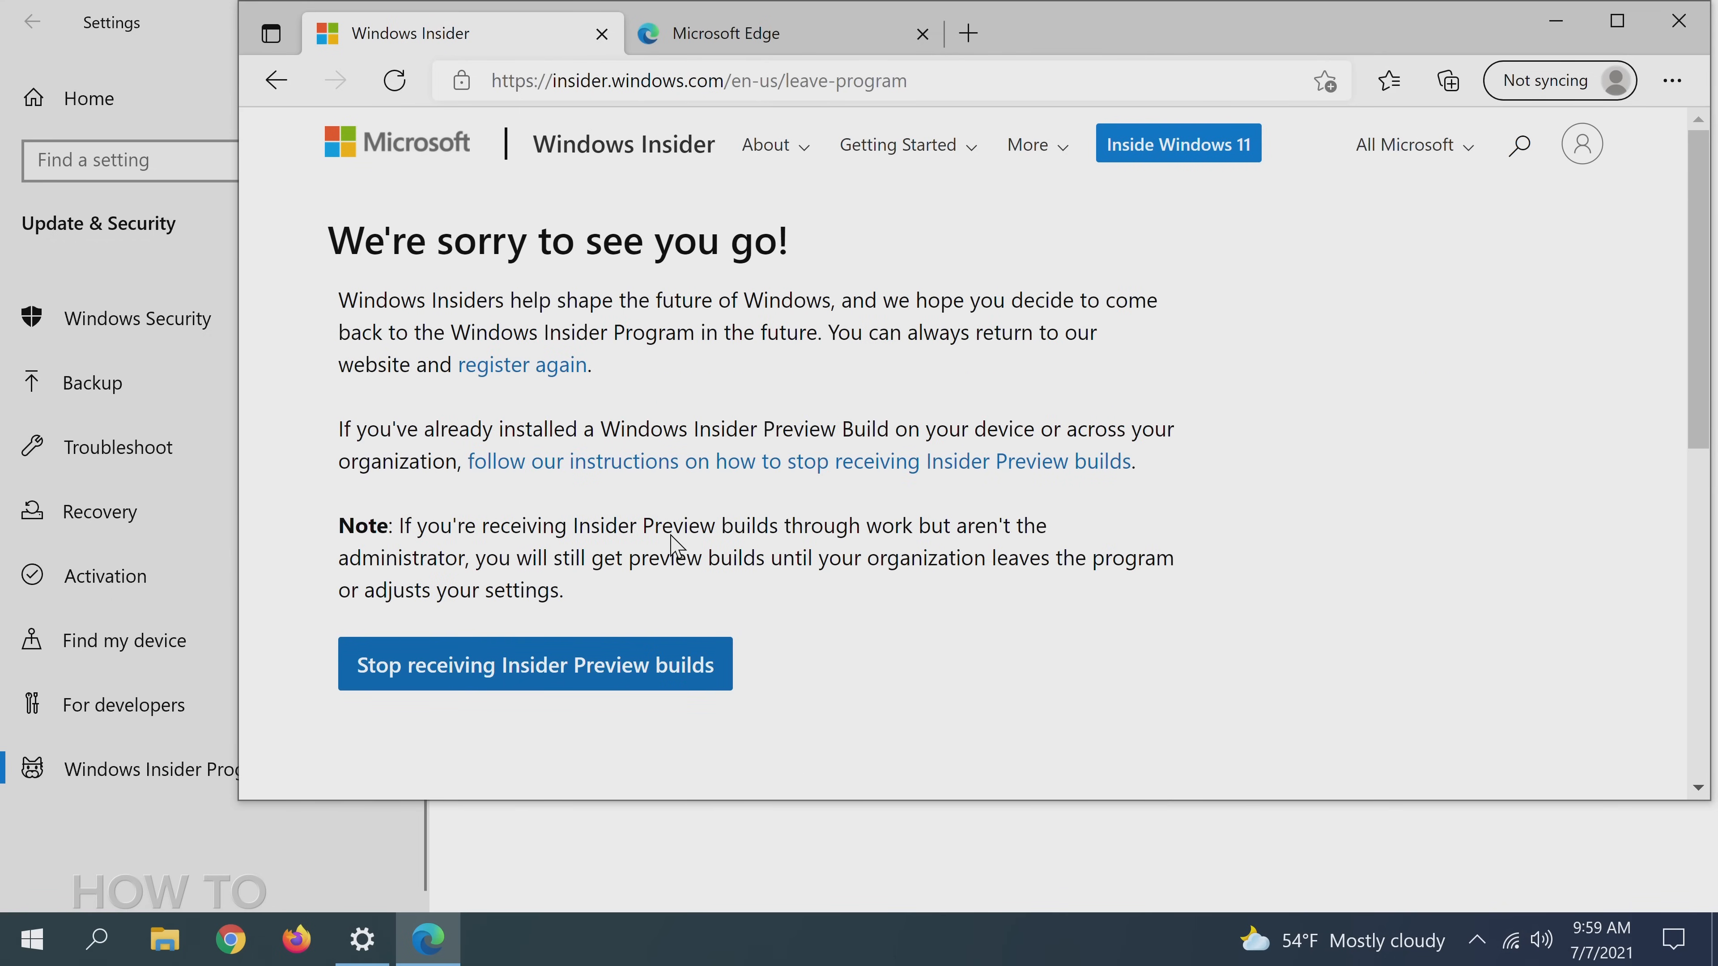
mouse_move(669, 537)
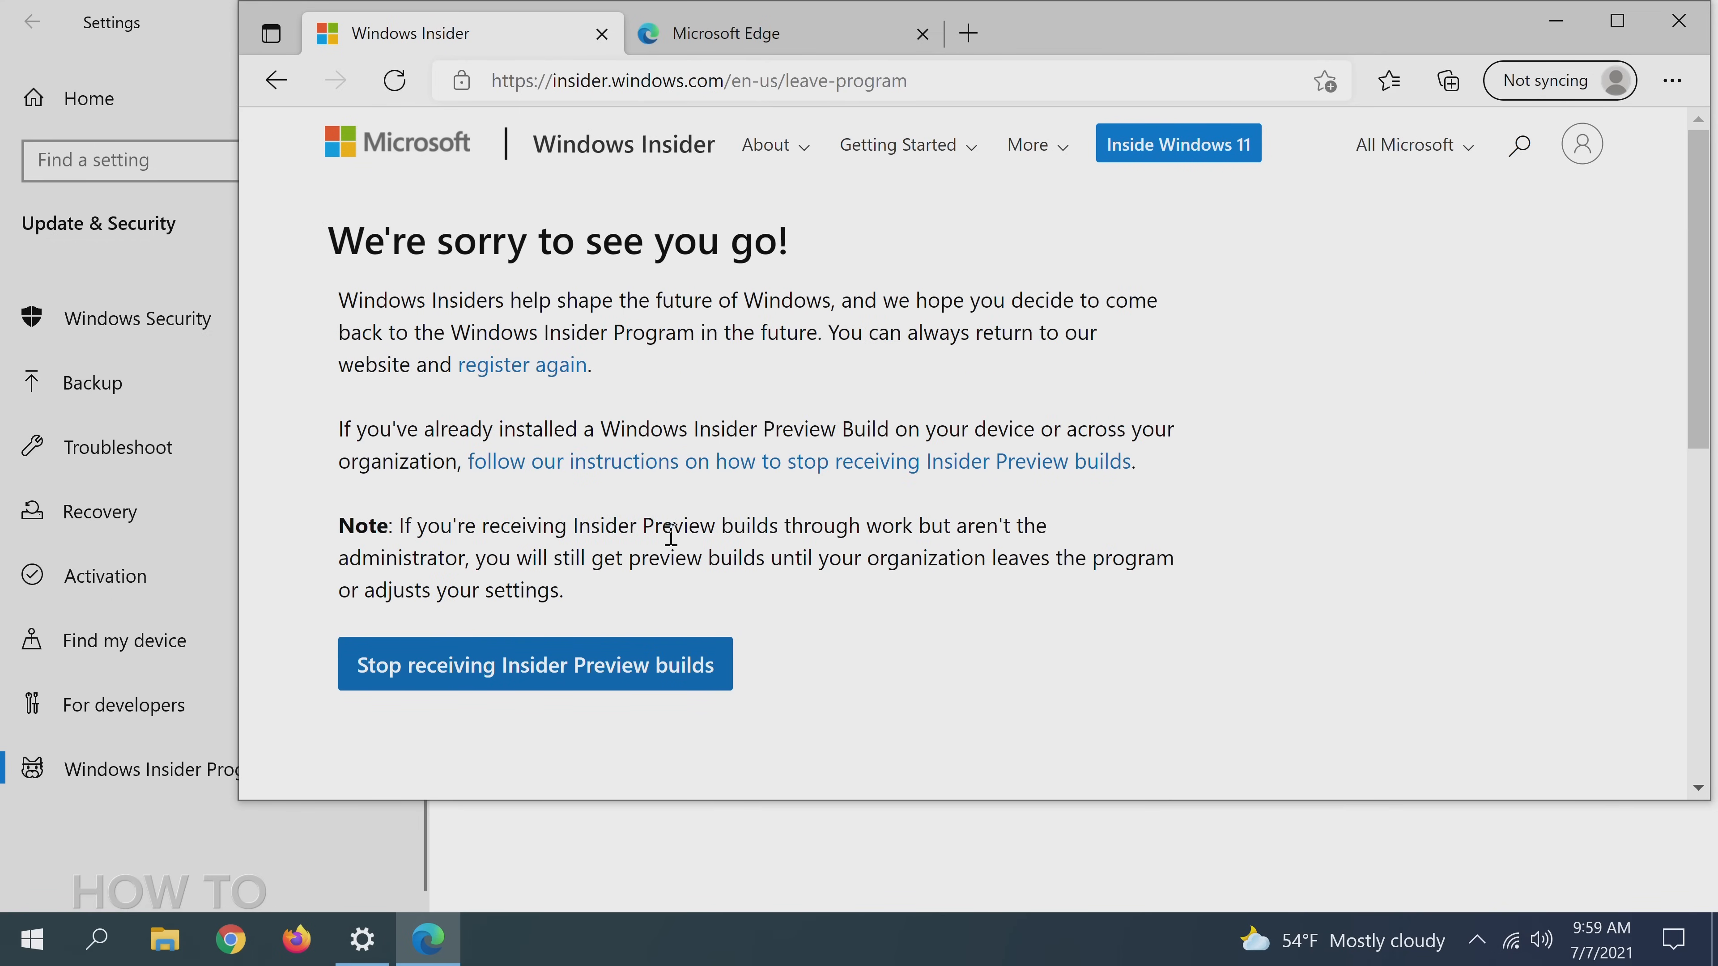
mouse_move(645, 678)
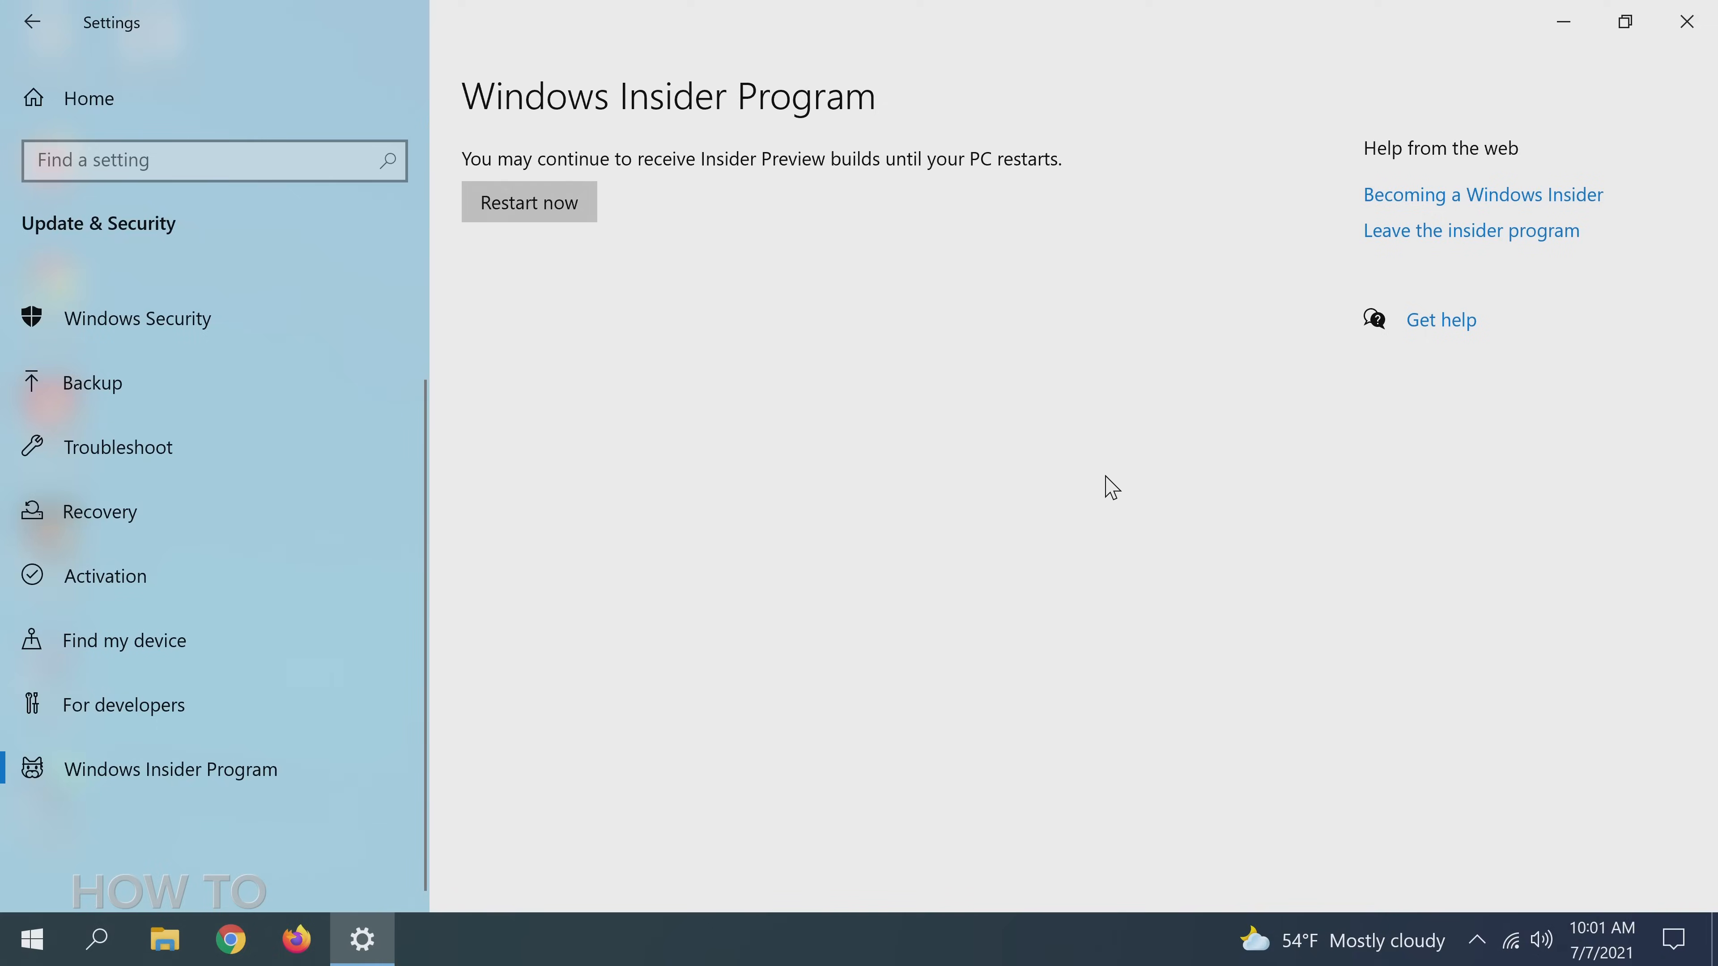
- Choose Restart now to finish unenrolling from Insider builds
left_click(527, 201)
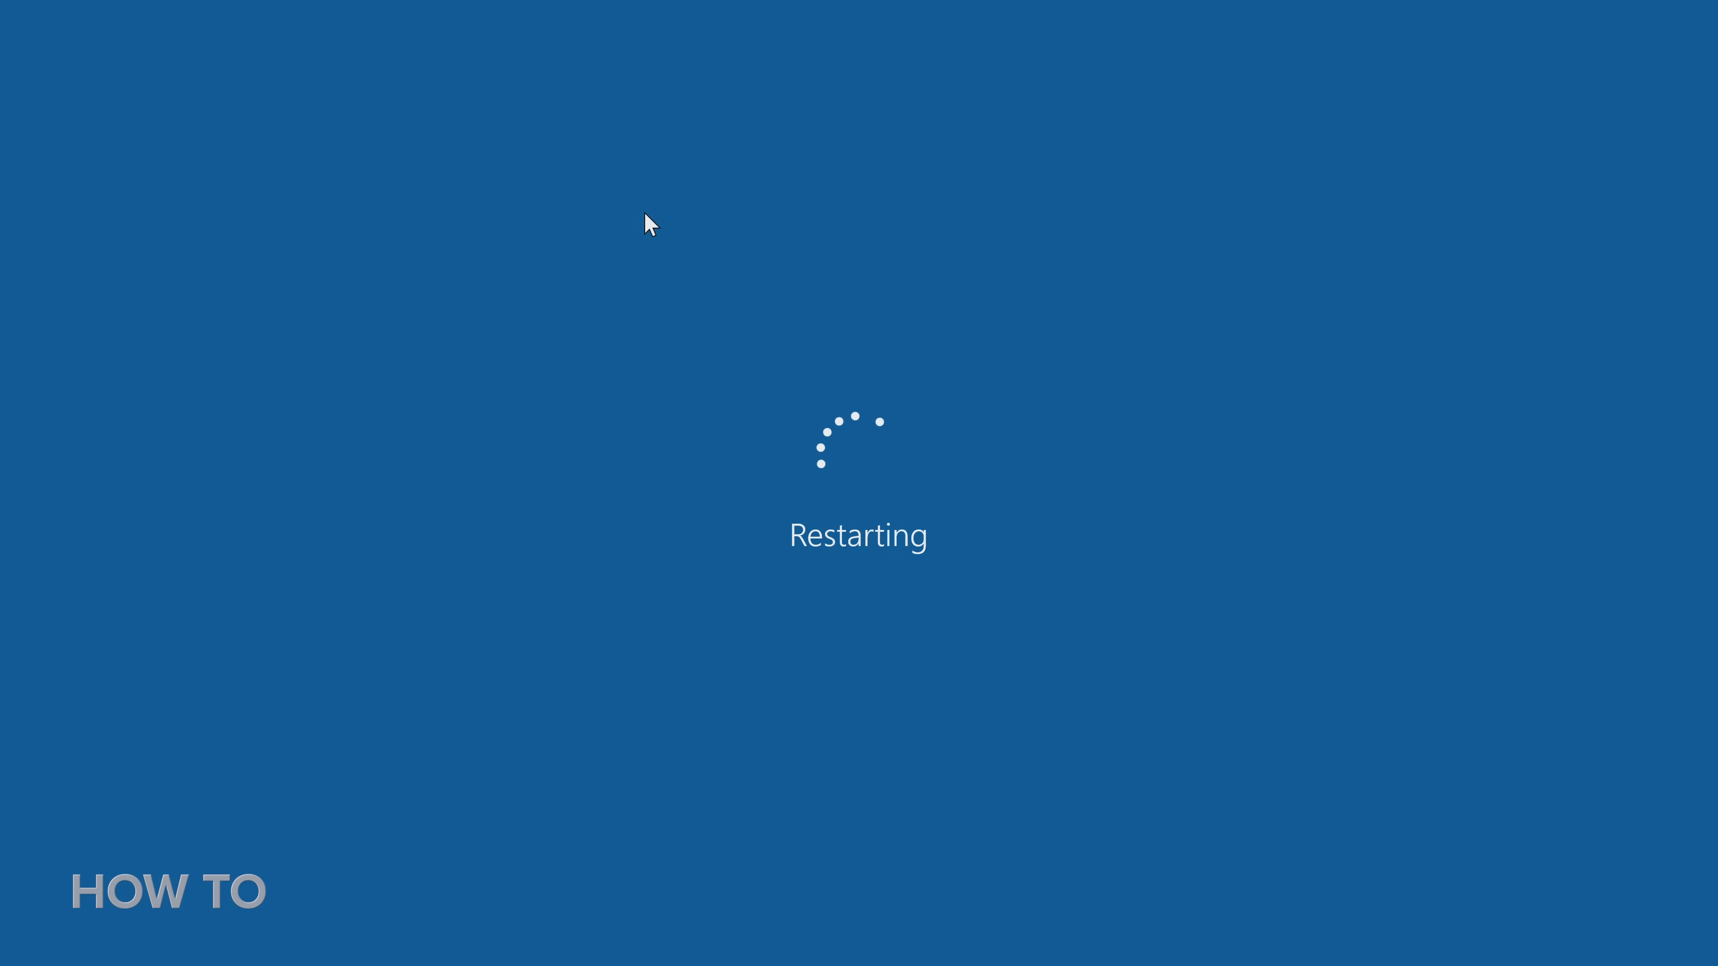